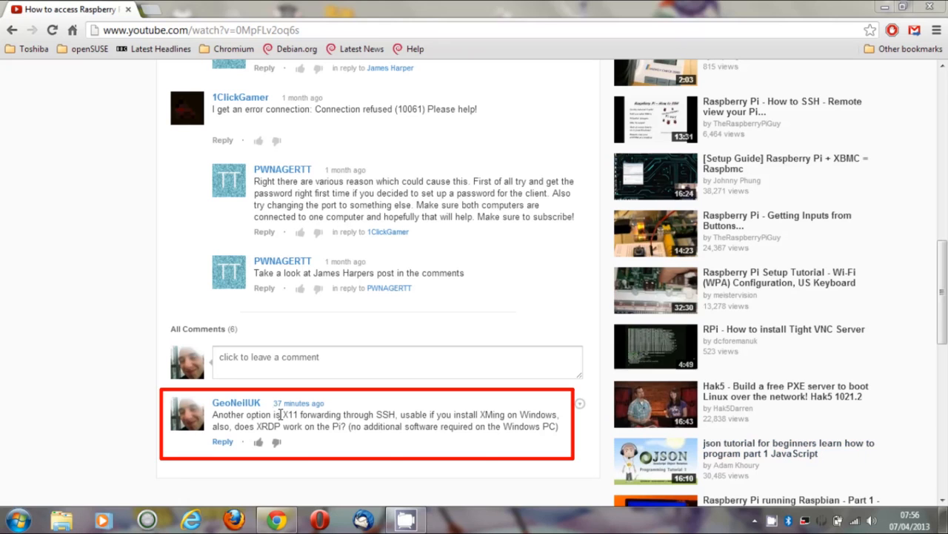
pyautogui.moveTo(280, 415); pyautogui.dragTo(379, 415)
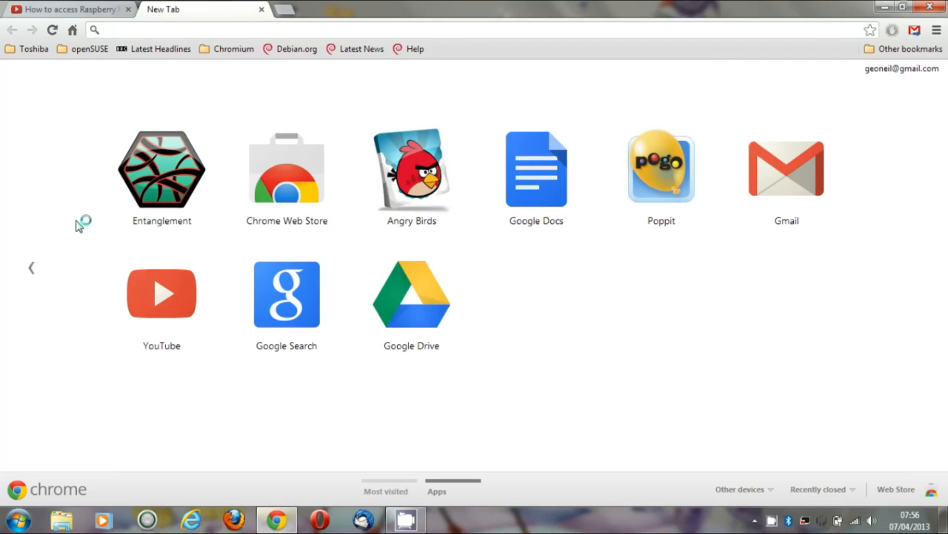
# - Search Google for 'windows x server' and open the Xming X Server SourceForge result
pyautogui.write('windows x server')
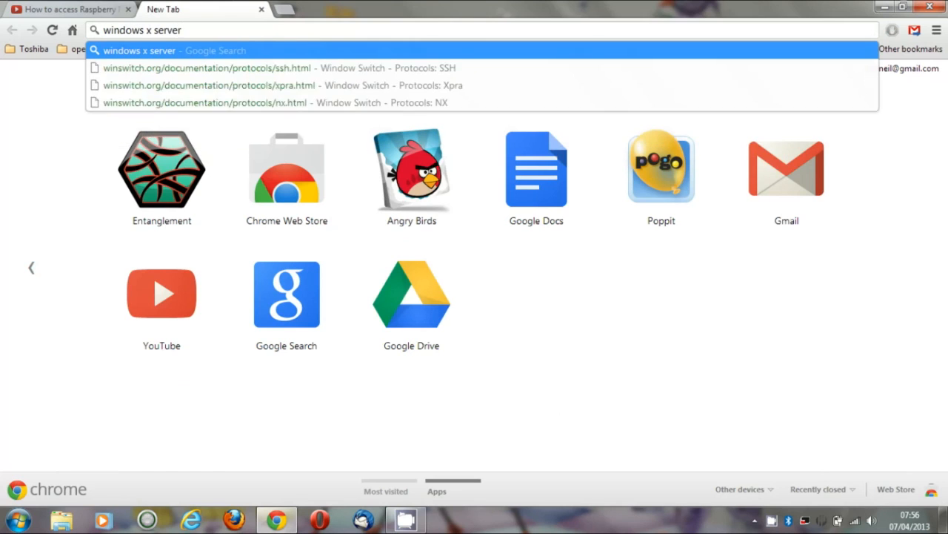
pyautogui.press('enter')
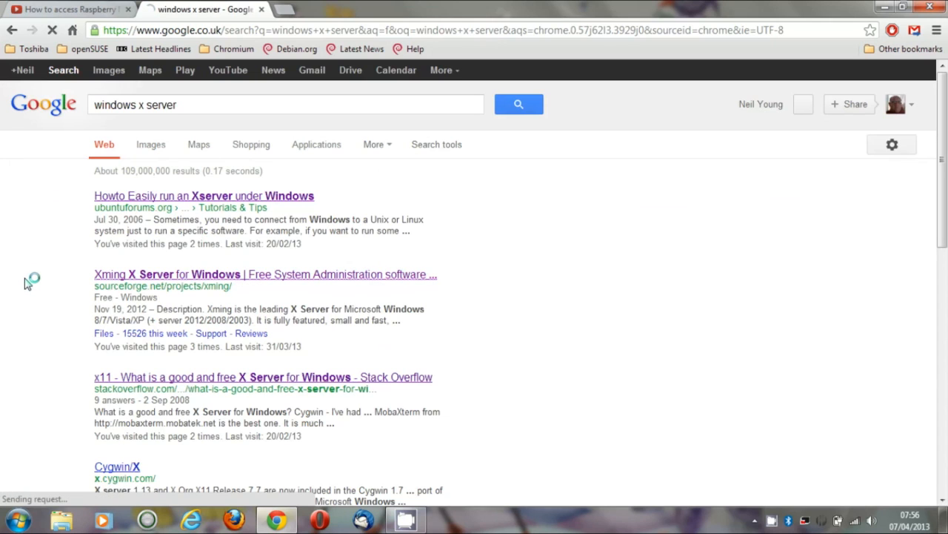
pyautogui.click(264, 274)
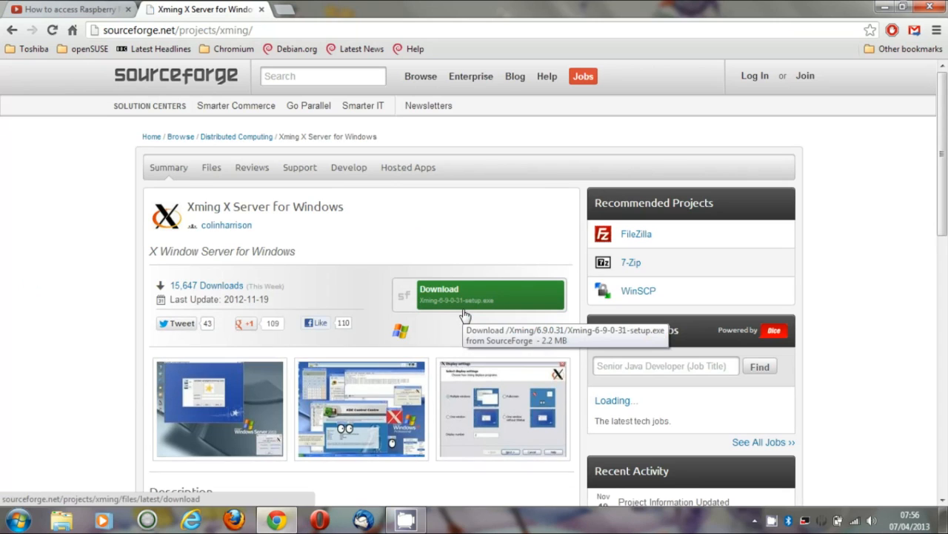
pyautogui.moveTo(56, 430)
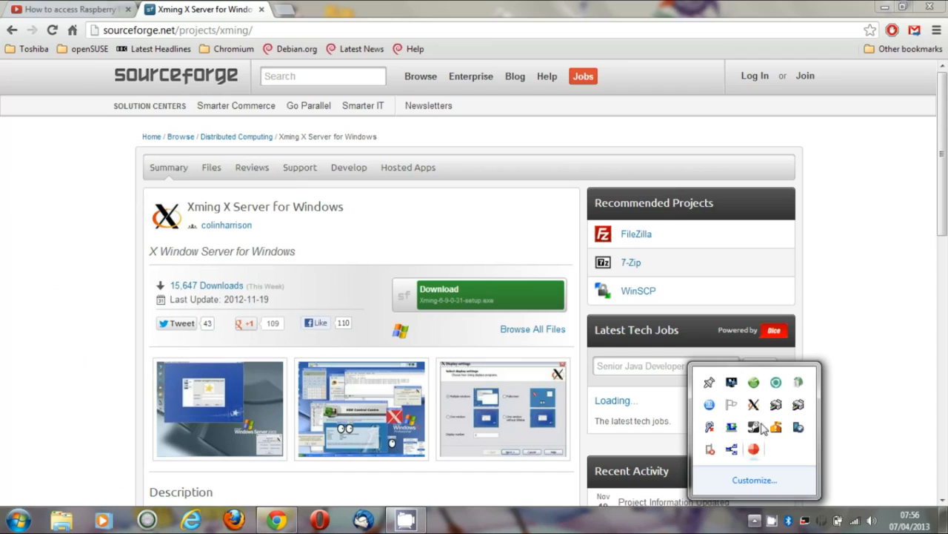
pyautogui.moveTo(753, 404)
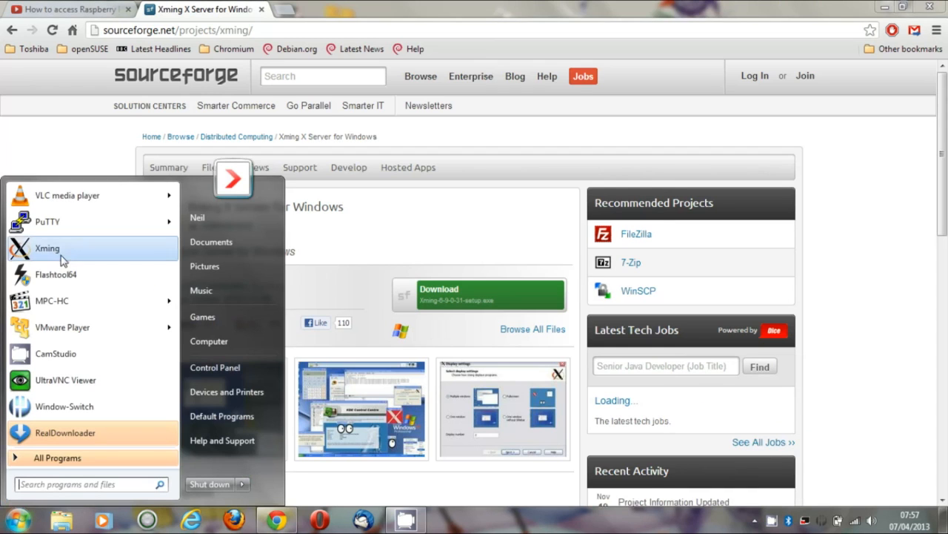
# - Launch PuTTY with host raspberrypi, enable X11 forwarding under Connection > SSH, and connect
pyautogui.click(48, 222)
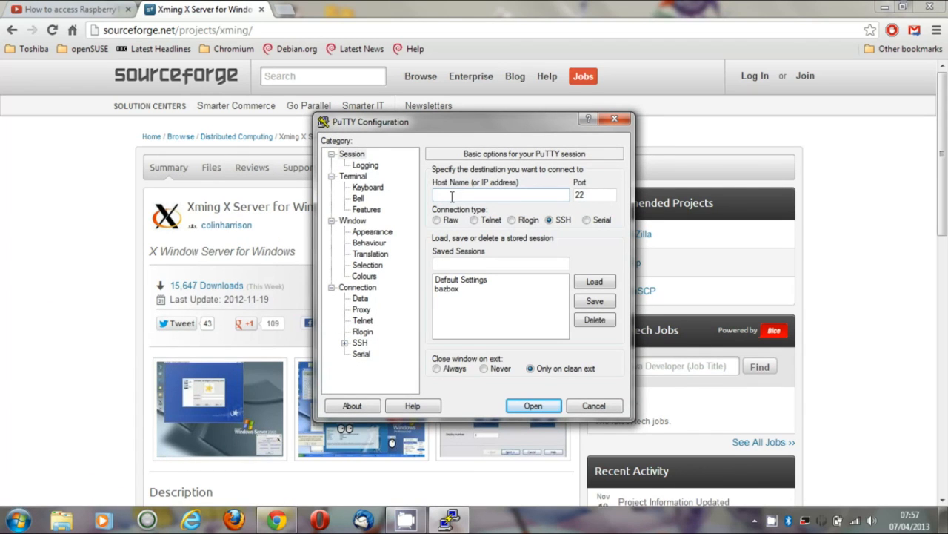
pyautogui.write('raspberrypi')
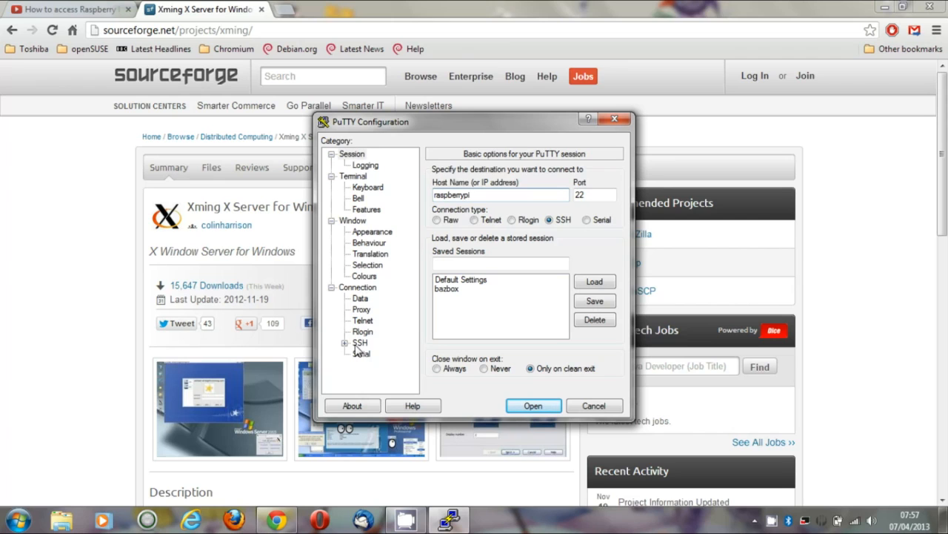
pyautogui.click(344, 342)
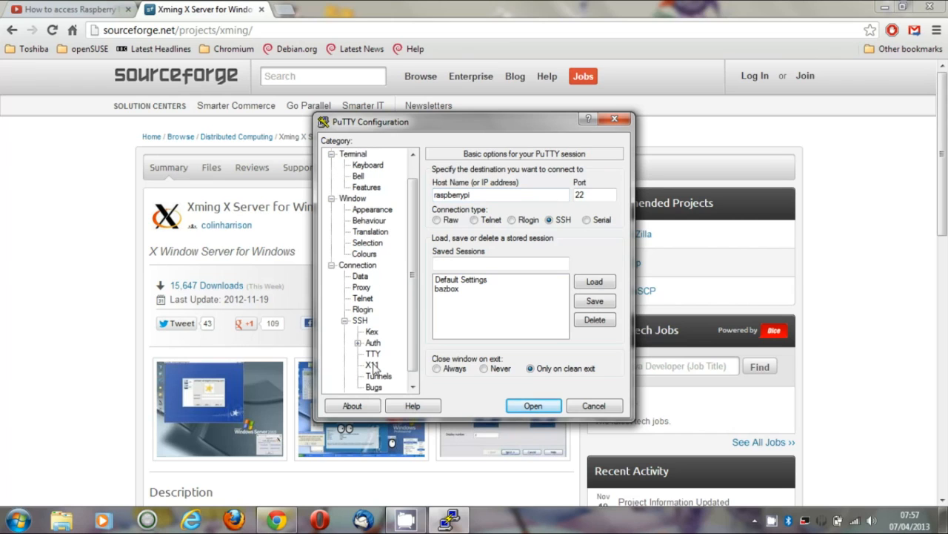
pyautogui.click(369, 365)
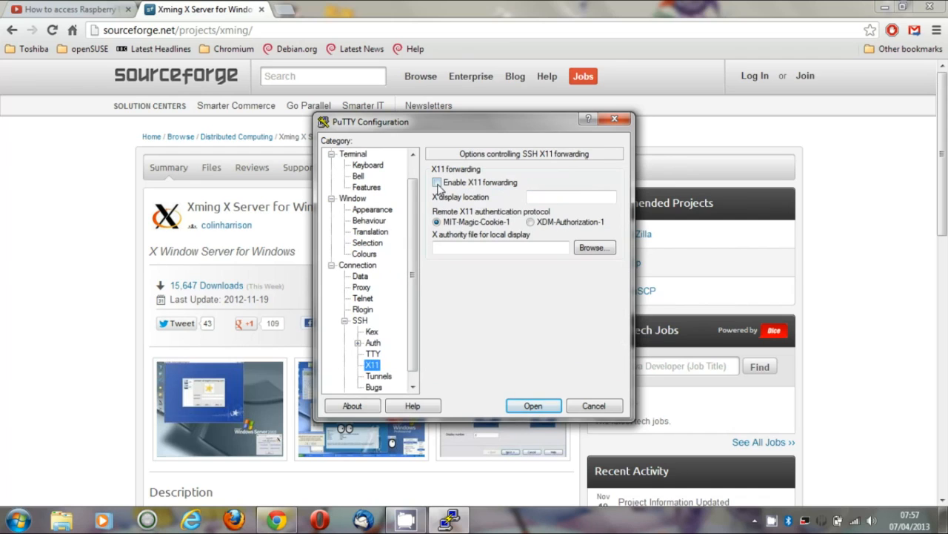
pyautogui.click(439, 182)
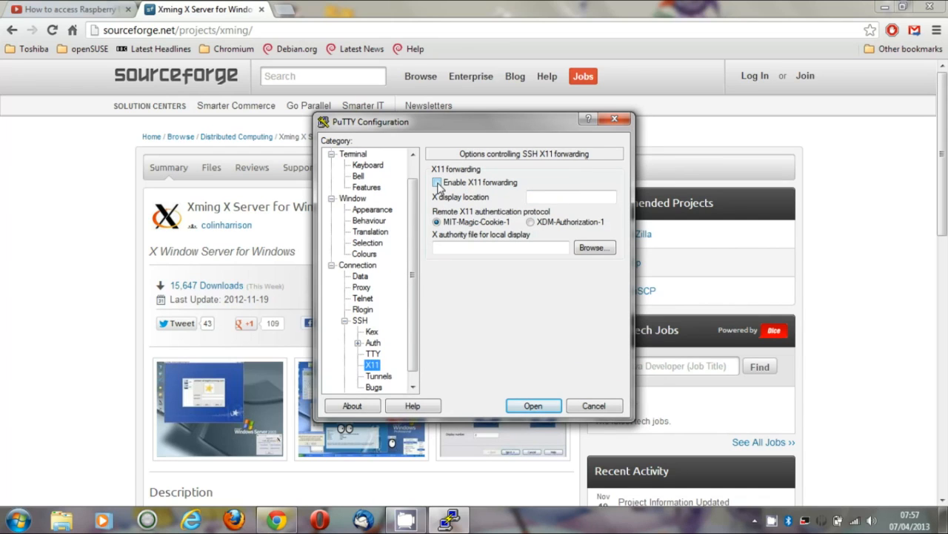
pyautogui.click(437, 182)
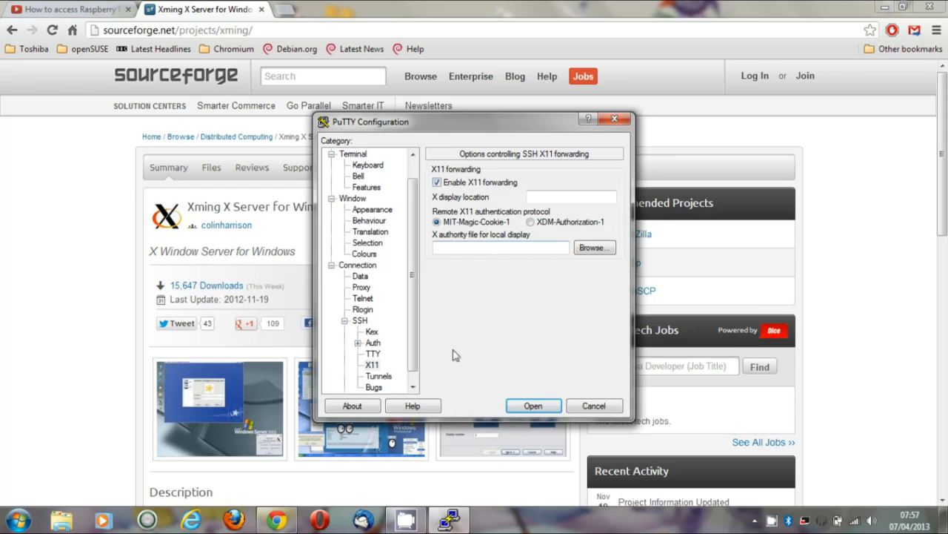
pyautogui.click(533, 406)
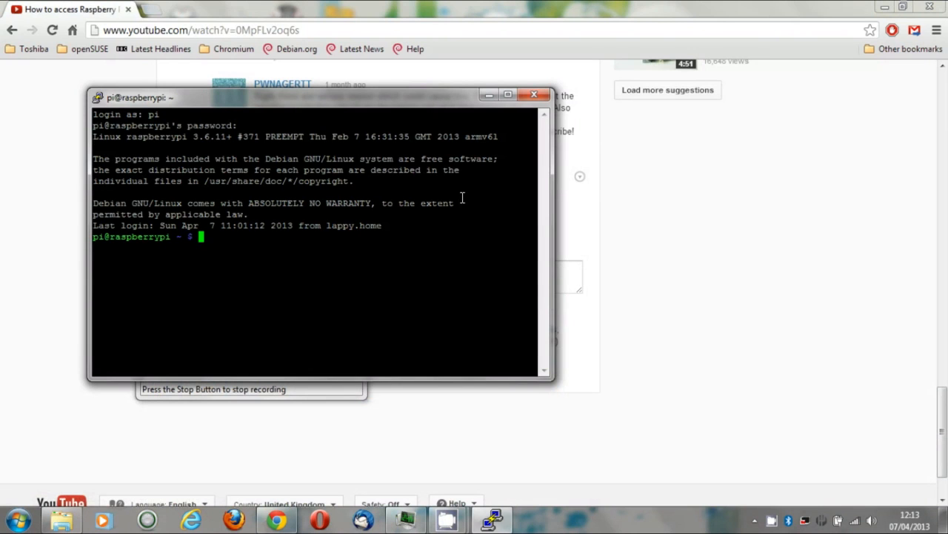
# - Run 'midori &' and 'leafpad &' at the pi@raspberrypi prompt to launch both in the background
pyautogui.write('midori &')
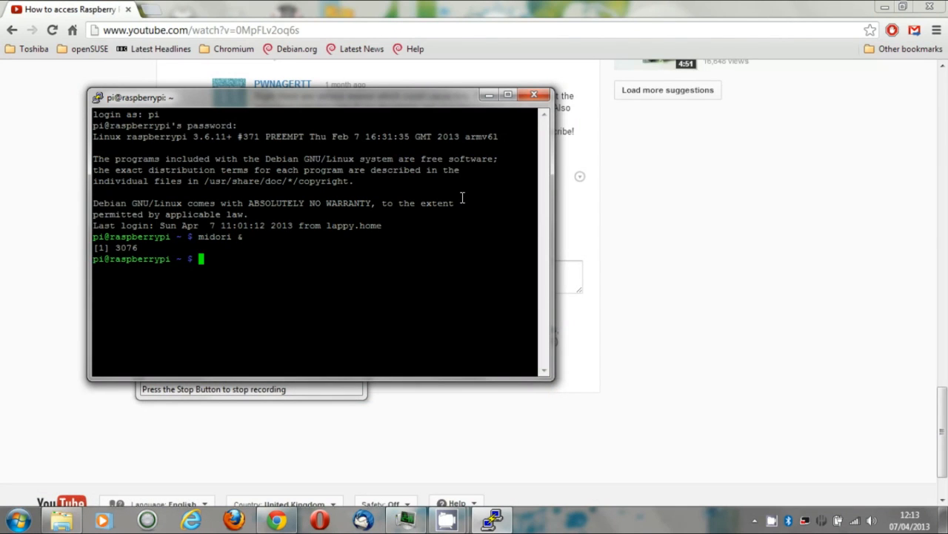
pyautogui.write('lea')
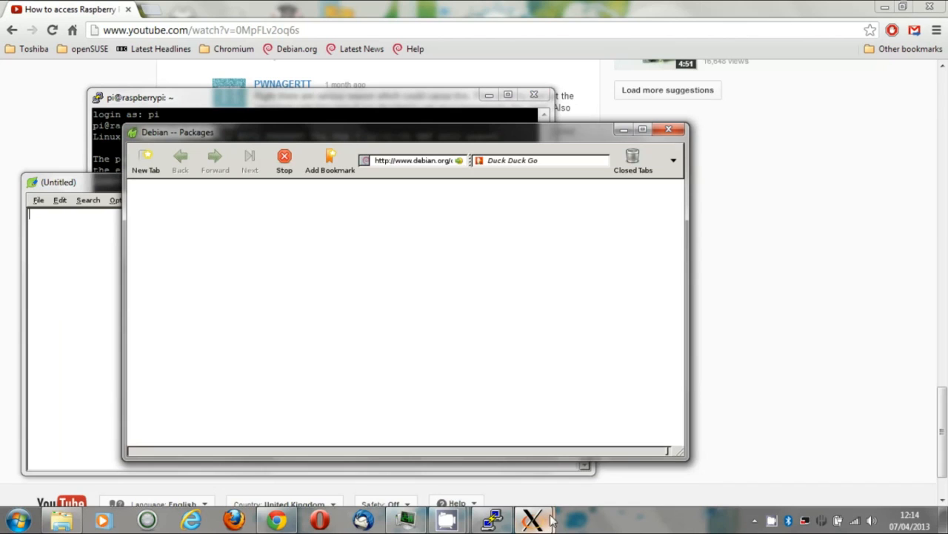
pyautogui.moveTo(424, 161)
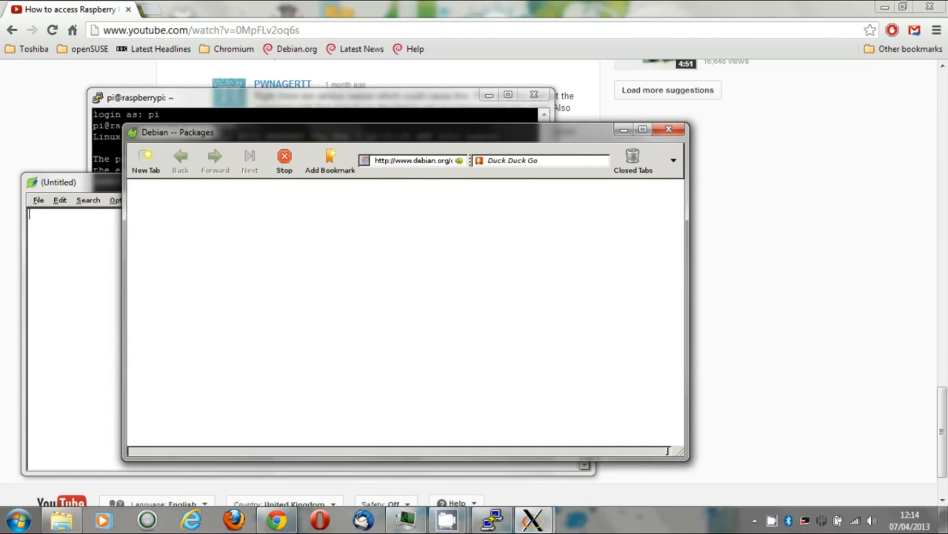
pyautogui.moveTo(612, 240)
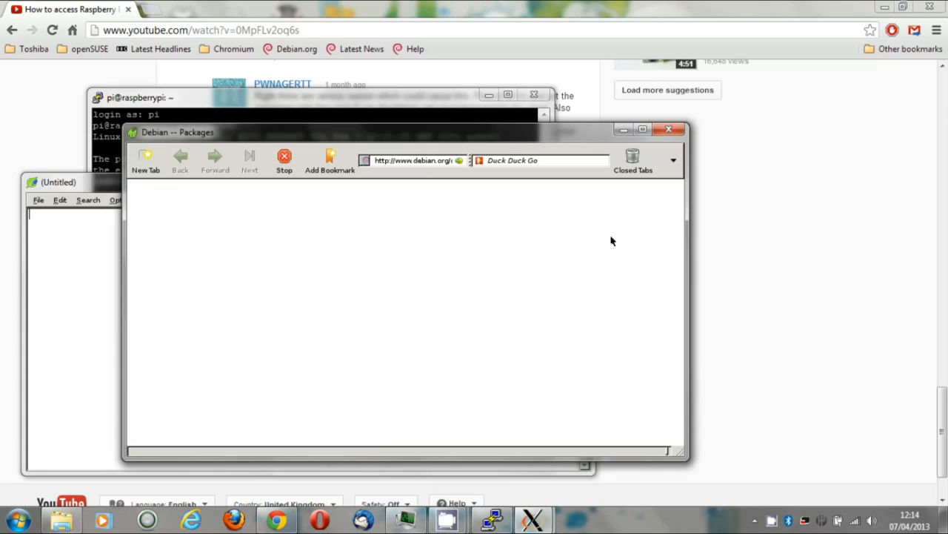
pyautogui.moveTo(699, 249)
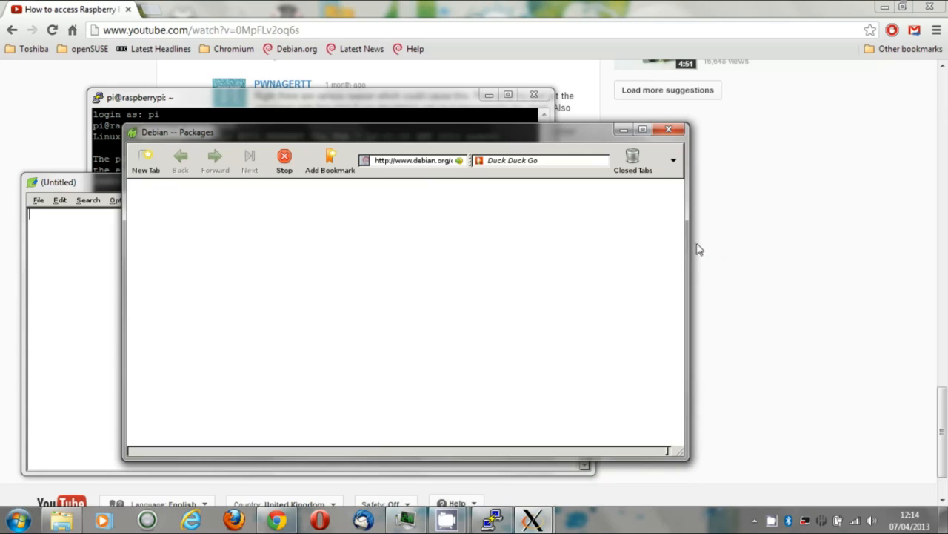
pyautogui.moveTo(703, 250)
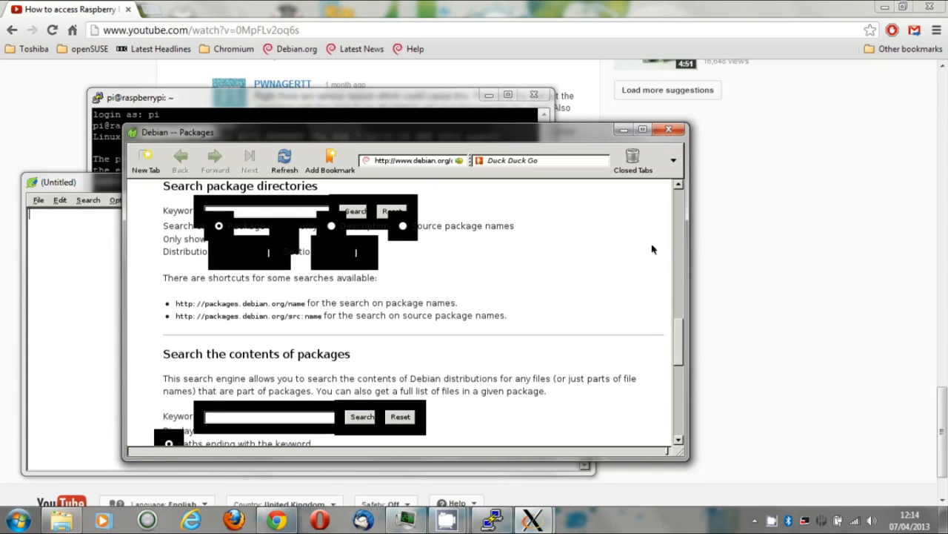
pyautogui.moveTo(433, 183)
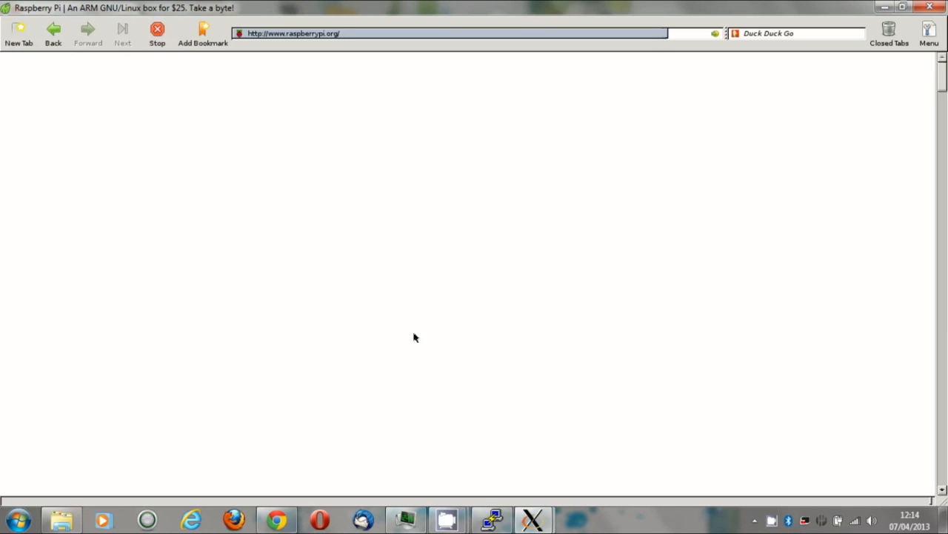
pyautogui.moveTo(584, 503)
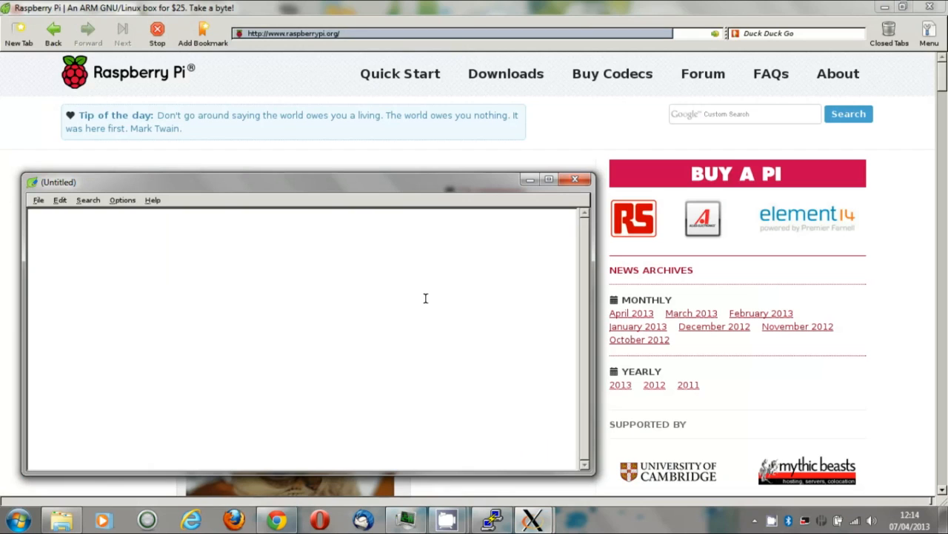
# - Type that these apps are served to the Windows desktop via SSH, with Putty as the SSH client
pyautogui.write('These apps are')
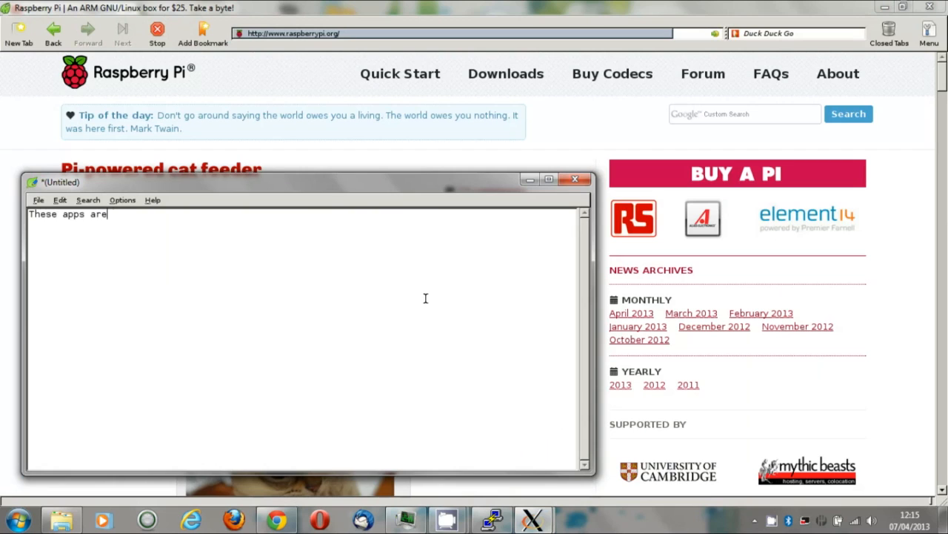
pyautogui.write('tu')
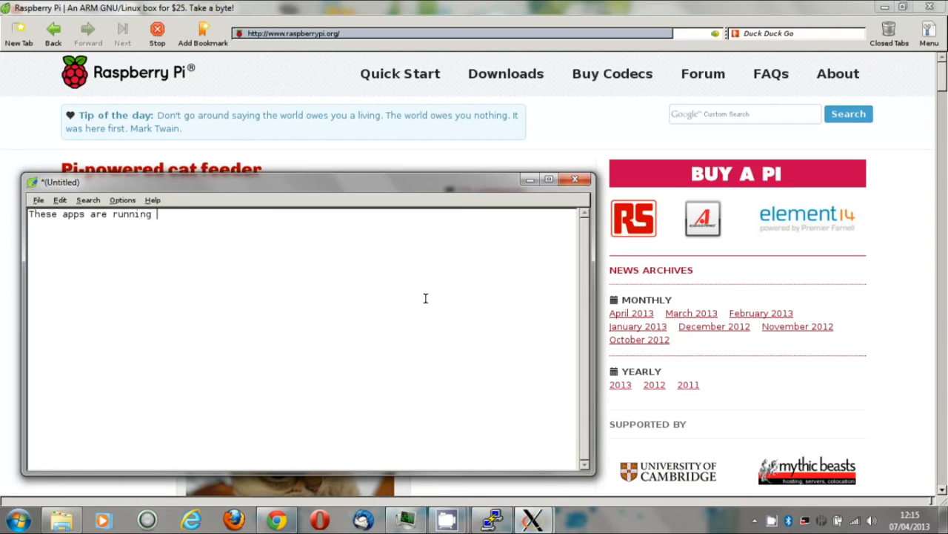
pyautogui.write('on the Windows desktop and are')
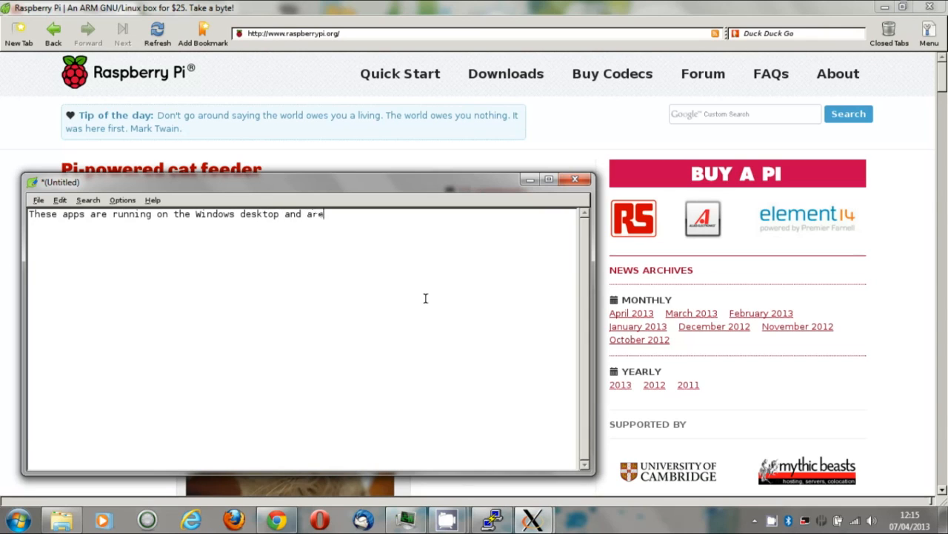
pyautogui.write('being served')
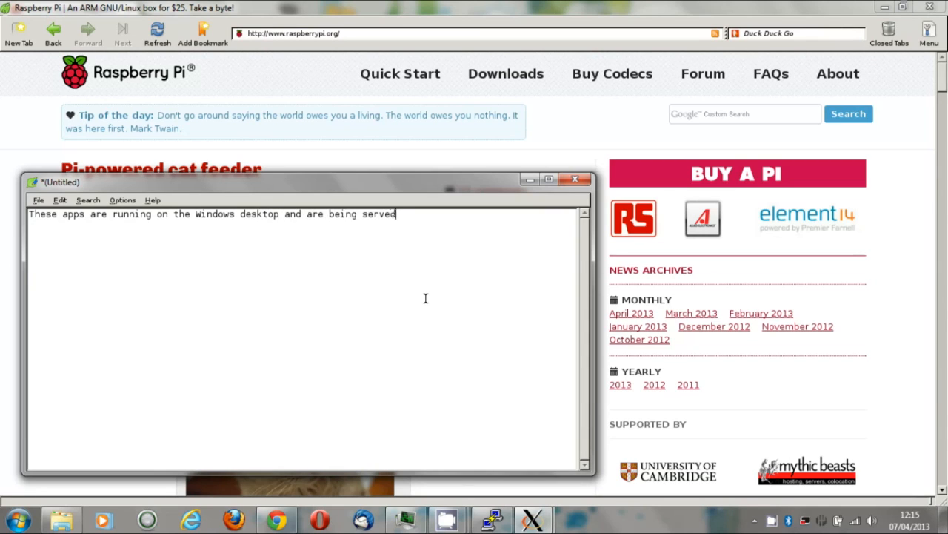
pyautogui.write('viA')
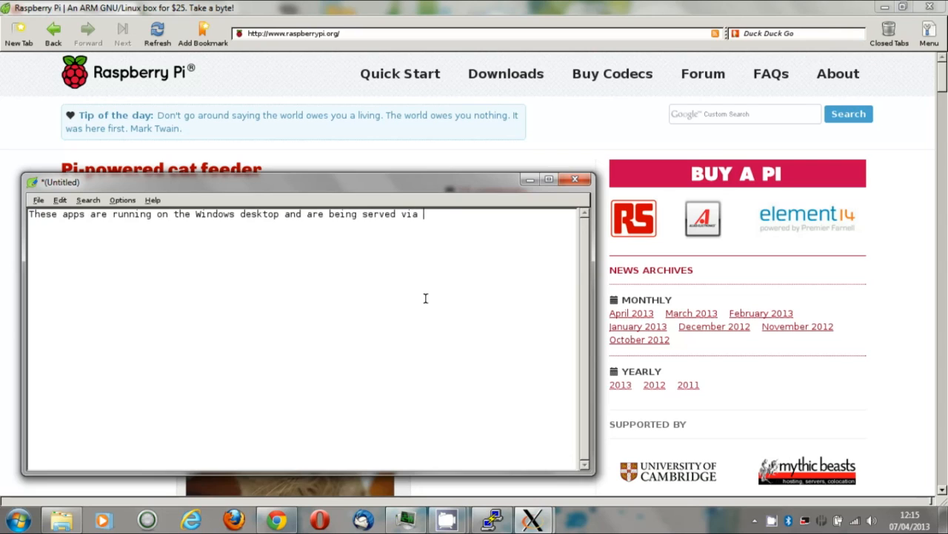
pyautogui.write('SSH as X11 apps')
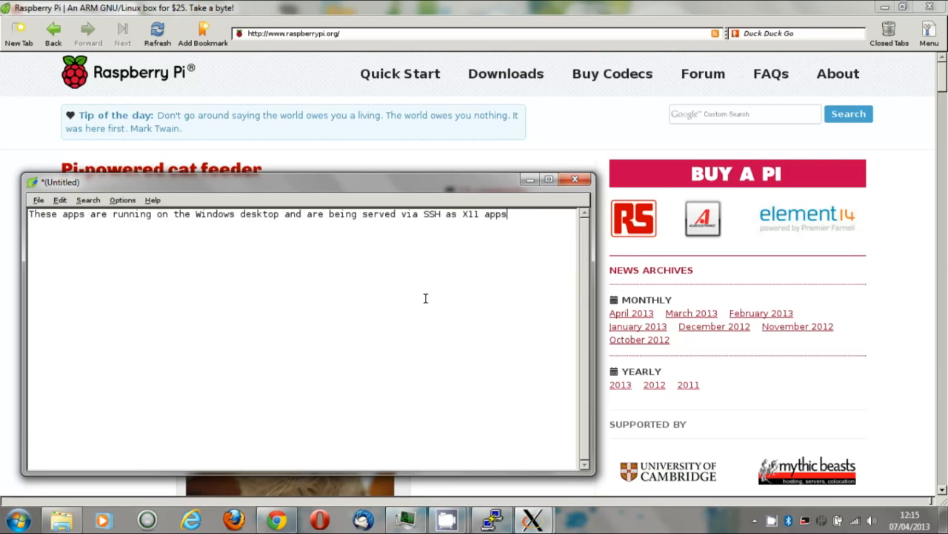
pyautogui.write(',')
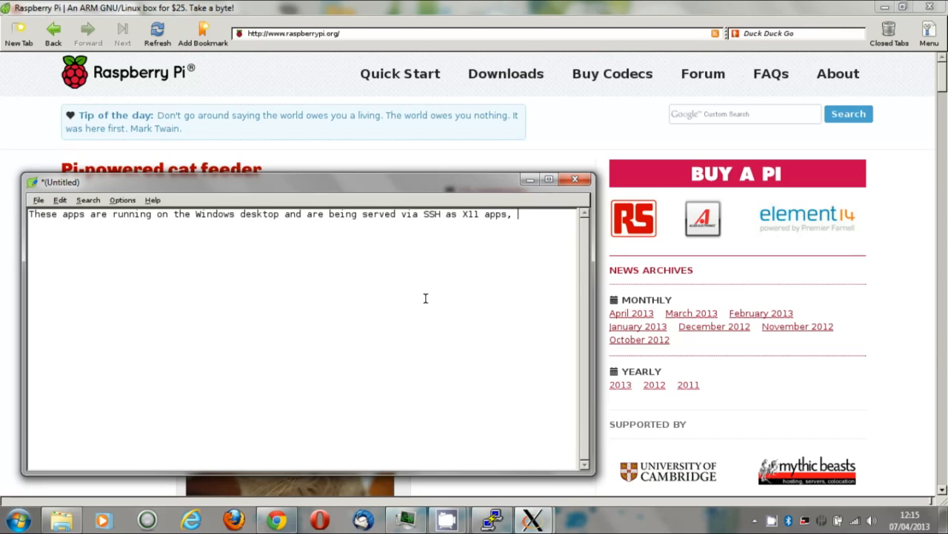
pyautogui.write('P')
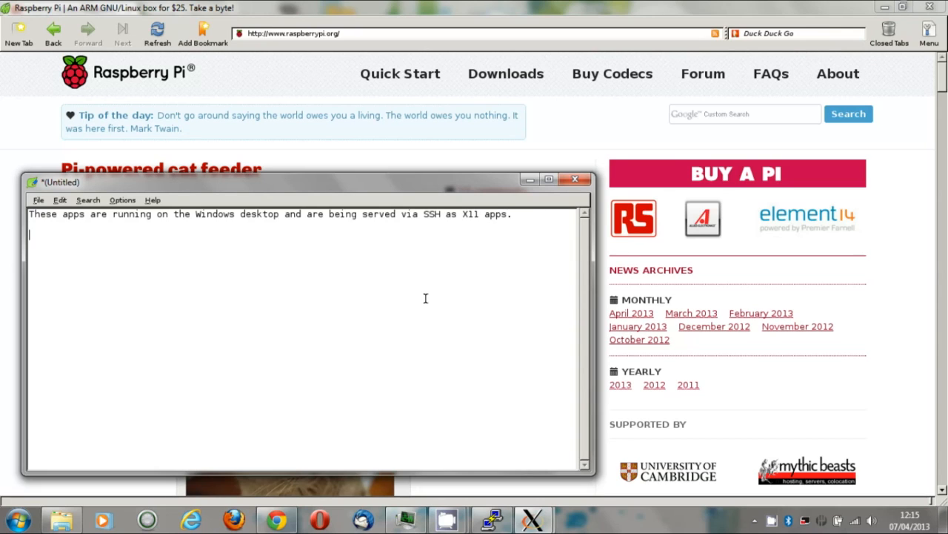
pyautogui.write('Putty')
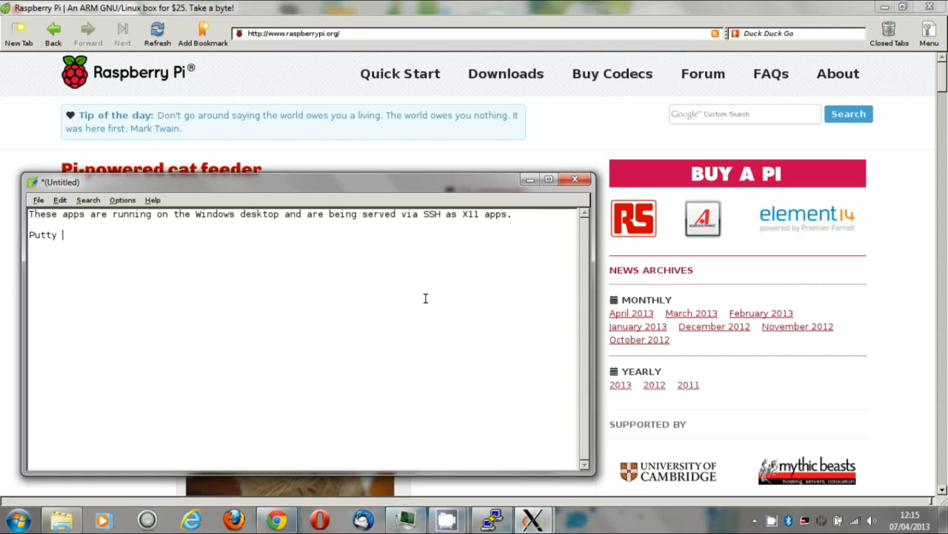
pyautogui.write('runs as')
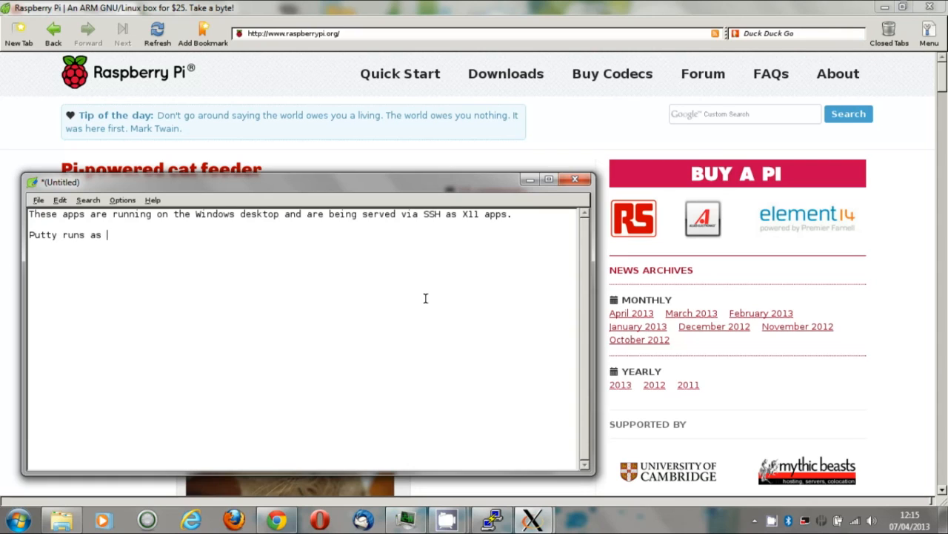
pyautogui.write('the SSH')
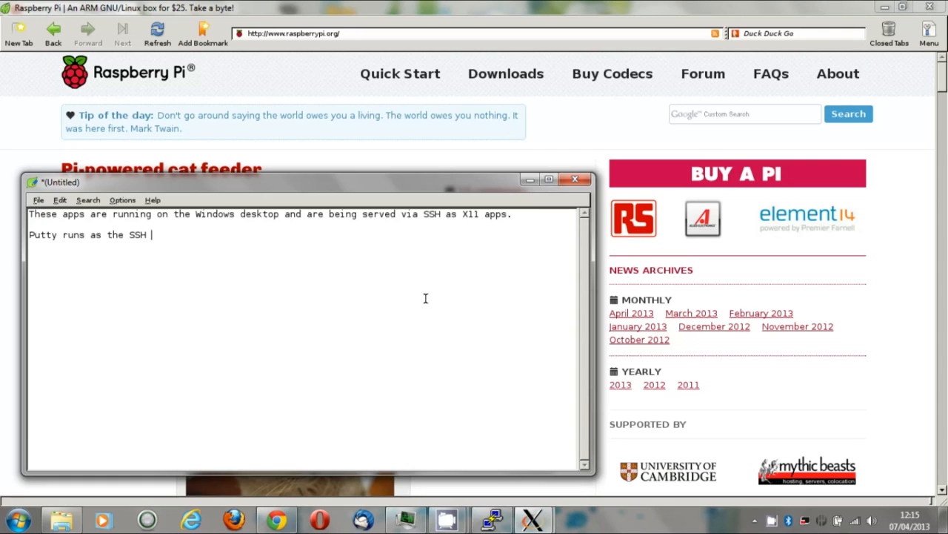
pyautogui.write('client')
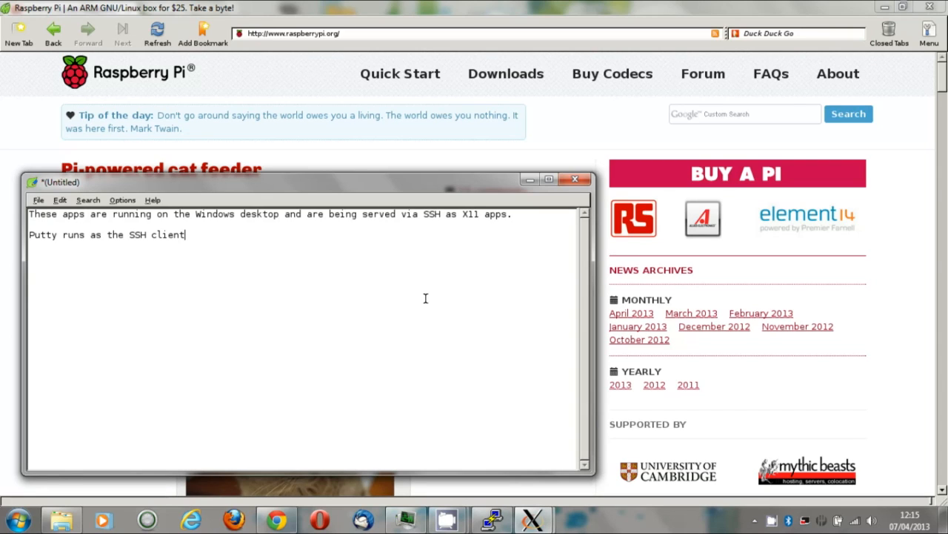
# - Type that XMing is the X server letting Linux apps run on the Windows desktop, ending '(and no, I can't type)'
pyautogui.write('XM')
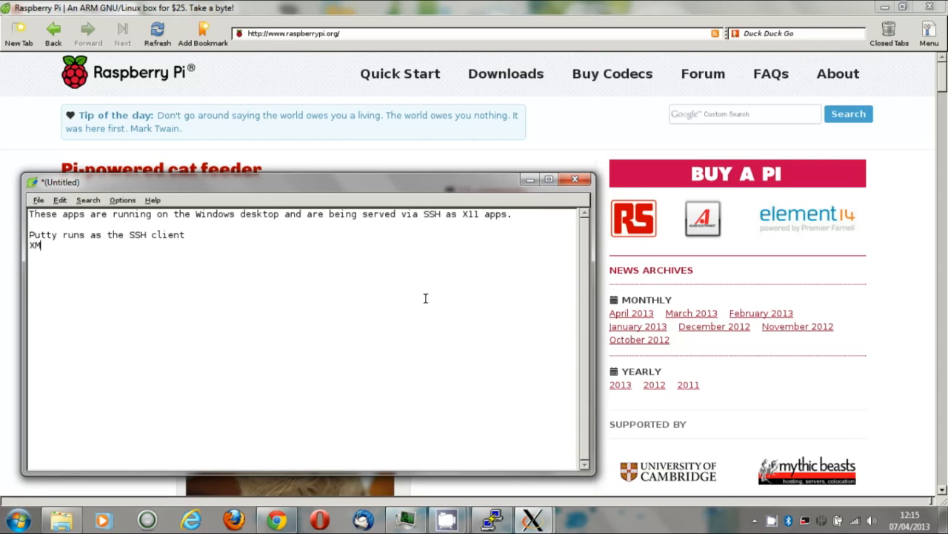
pyautogui.write('ing')
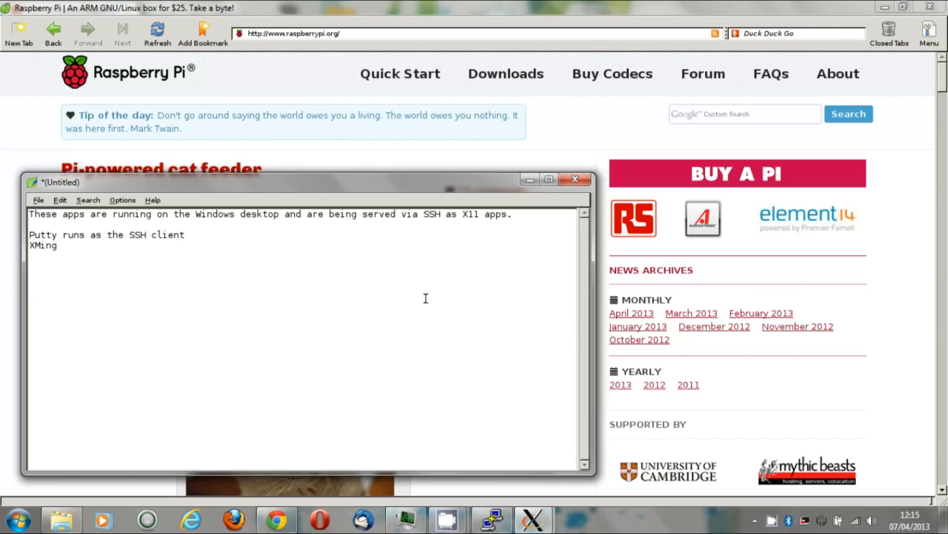
pyautogui.write('is')
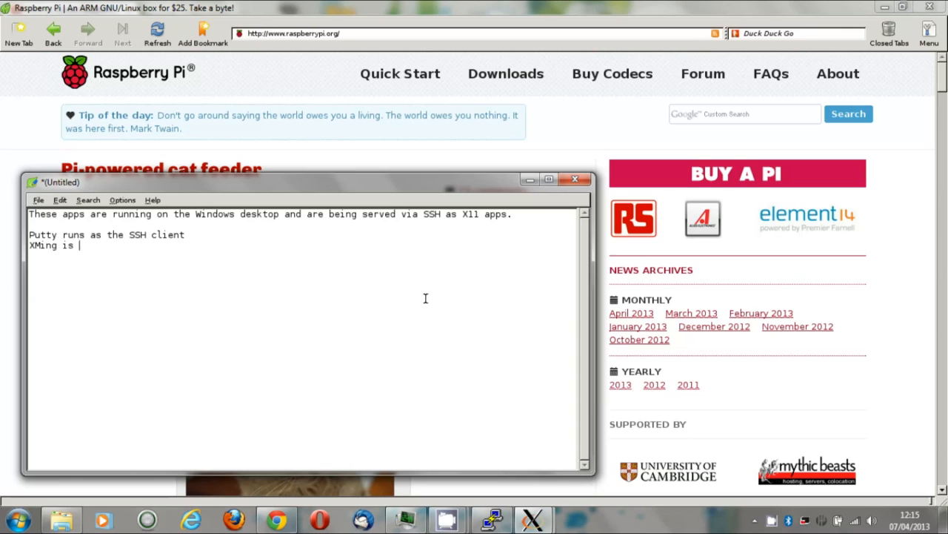
pyautogui.write('t')
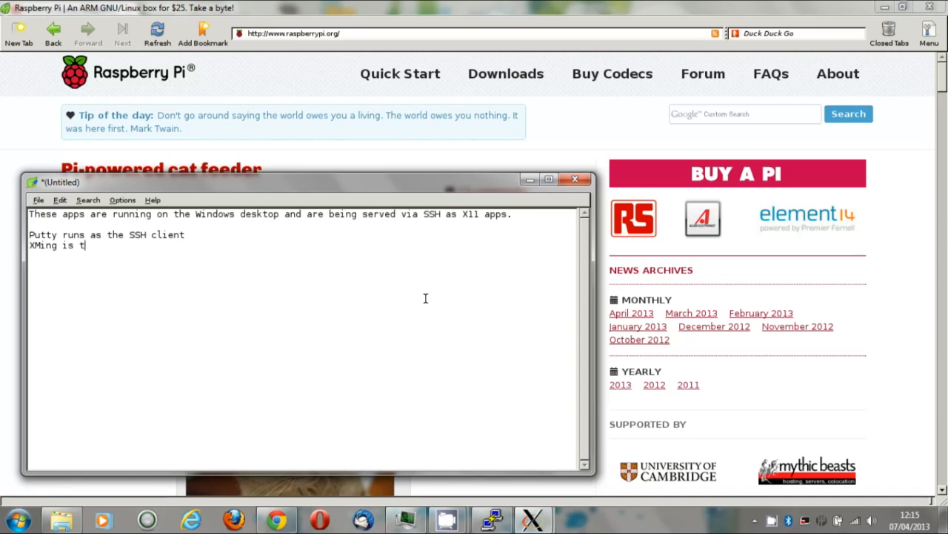
pyautogui.write('he X se')
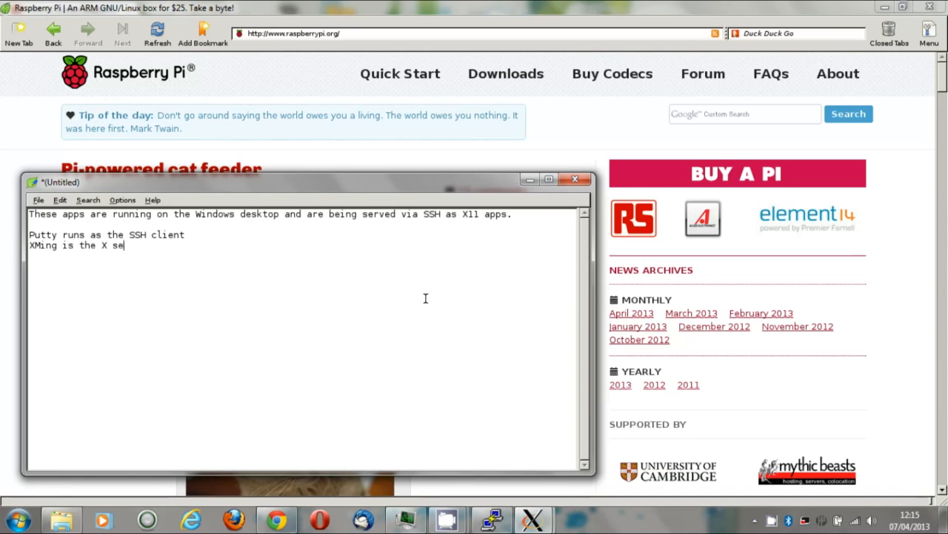
pyautogui.write('rver that')
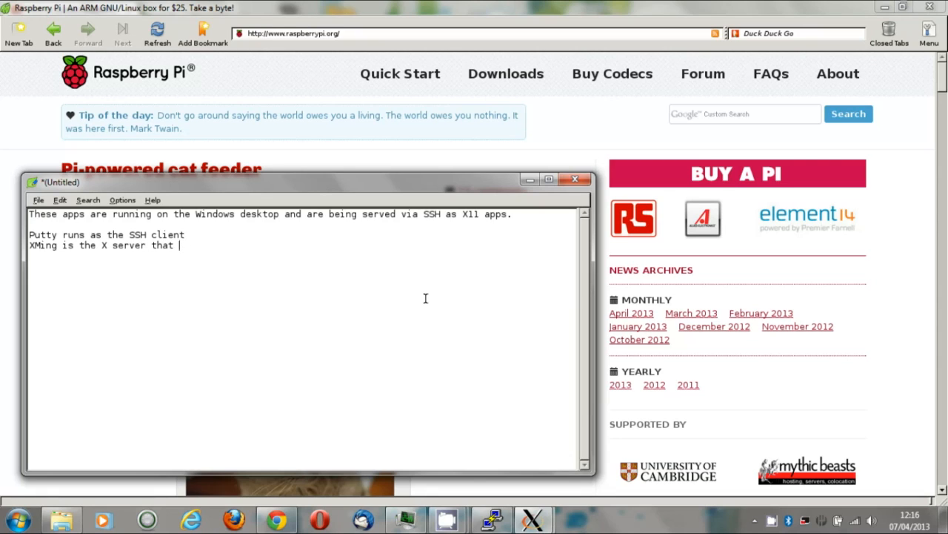
pyautogui.write('allows')
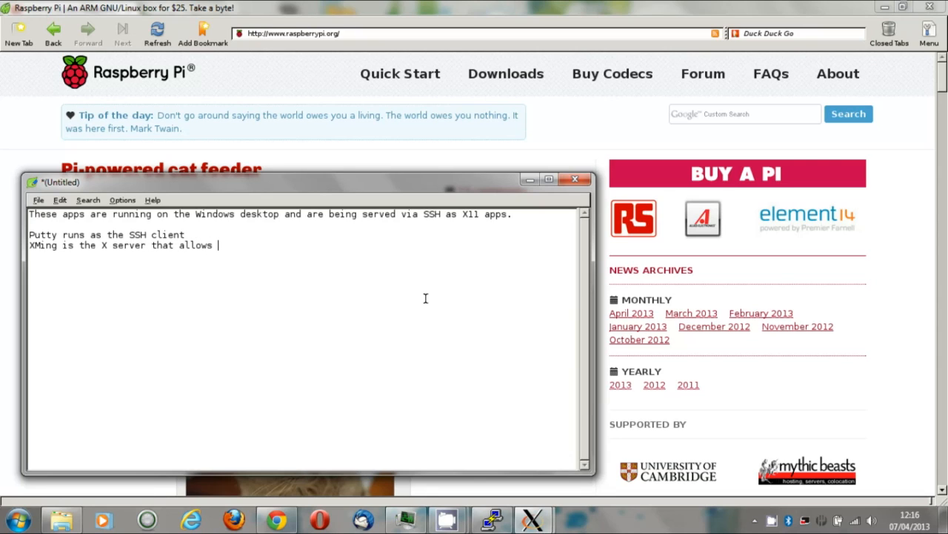
pyautogui.write('the L')
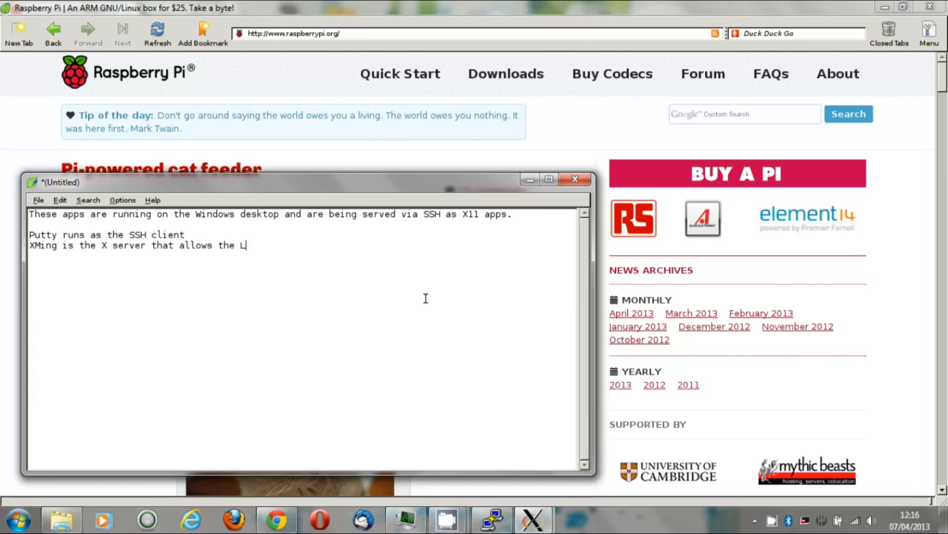
pyautogui.write('inux')
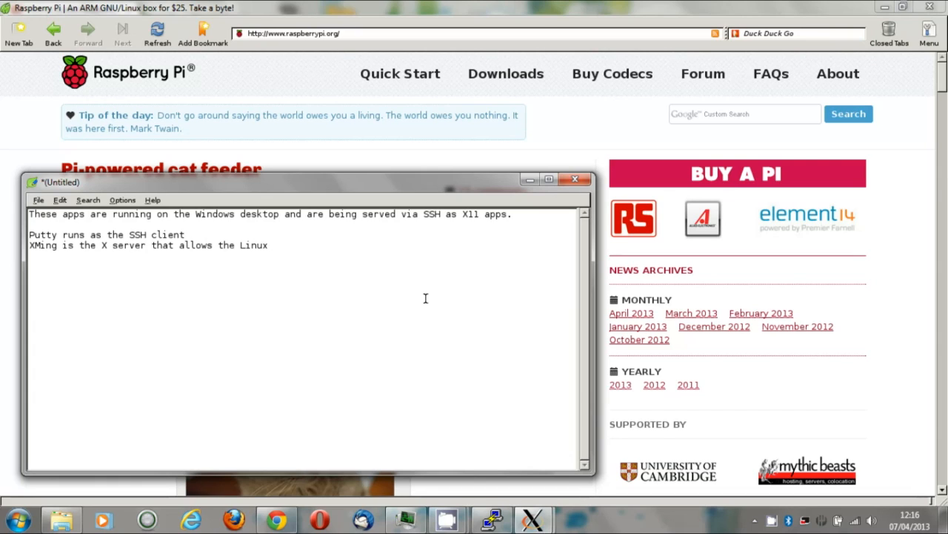
pyautogui.write('apps to run on the')
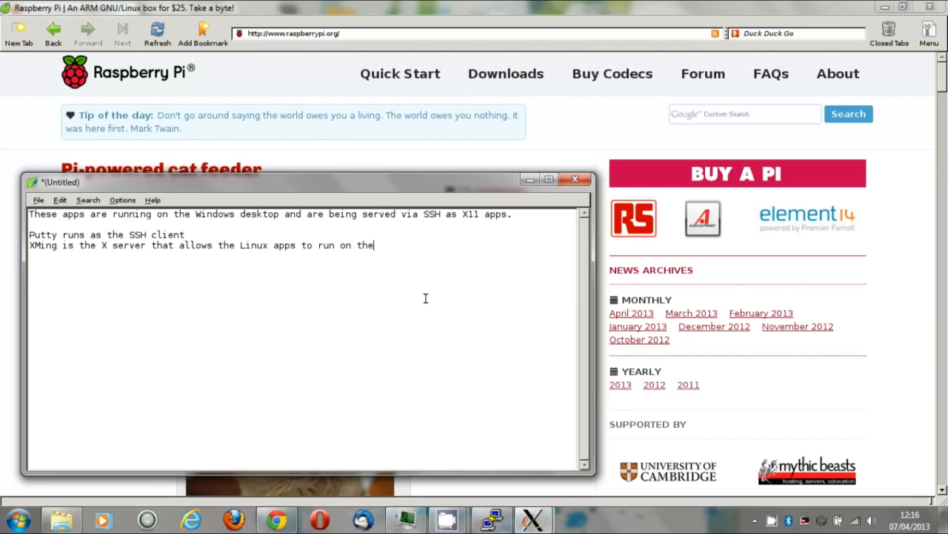
pyautogui.write('Windows')
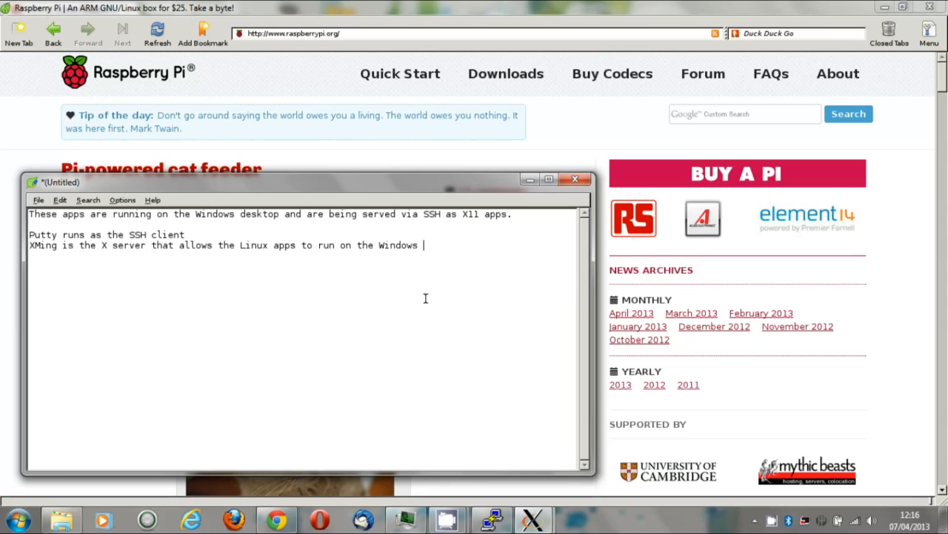
pyautogui.write('Desktop')
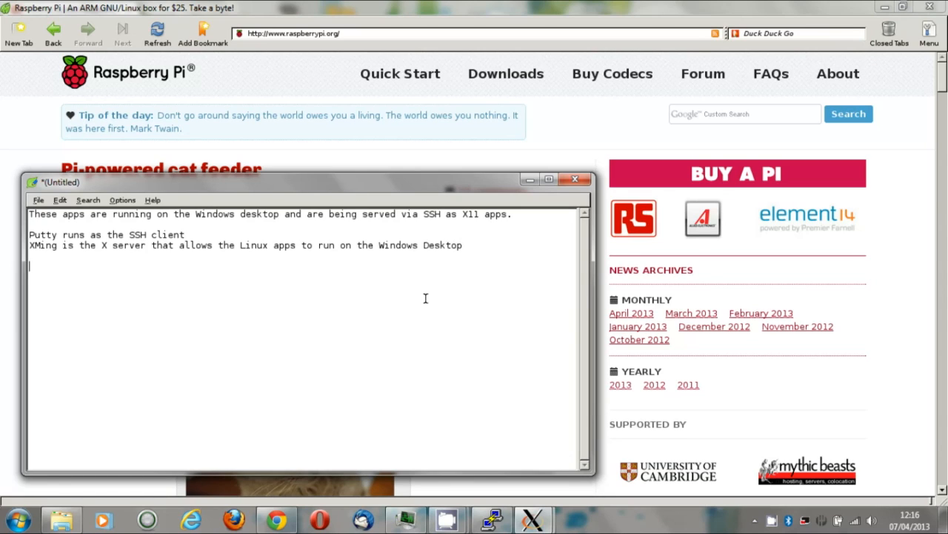
pyautogui.write('(and no, I')
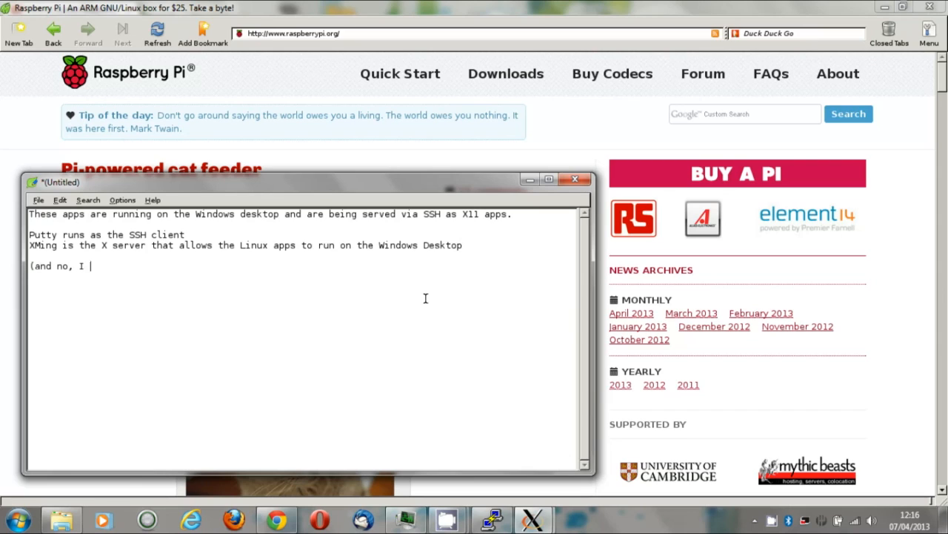
pyautogui.write("can't ty")
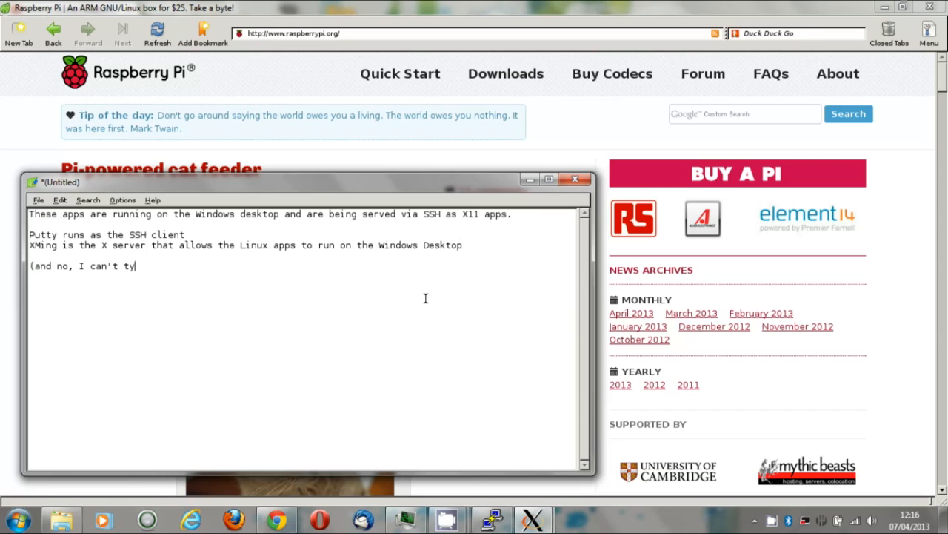
pyautogui.write('pe)')
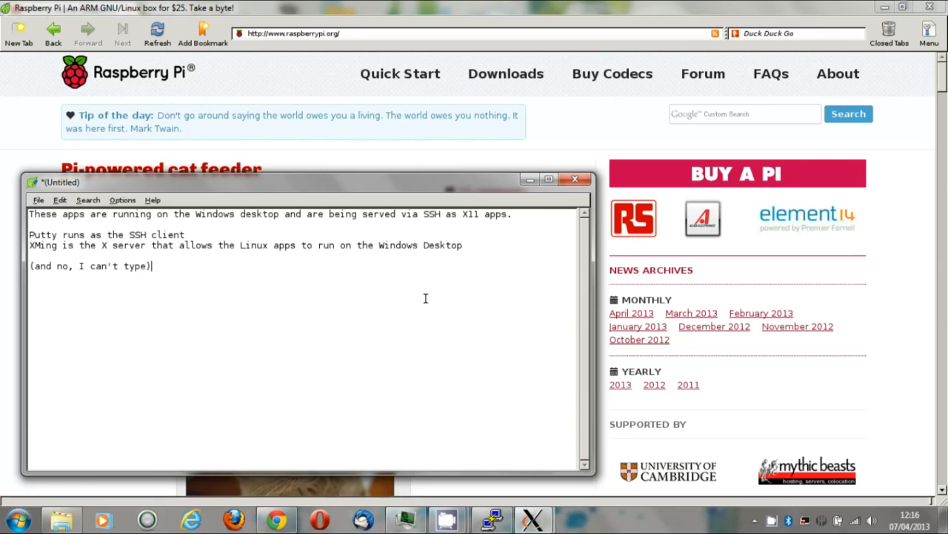
pyautogui.moveTo(317, 284)
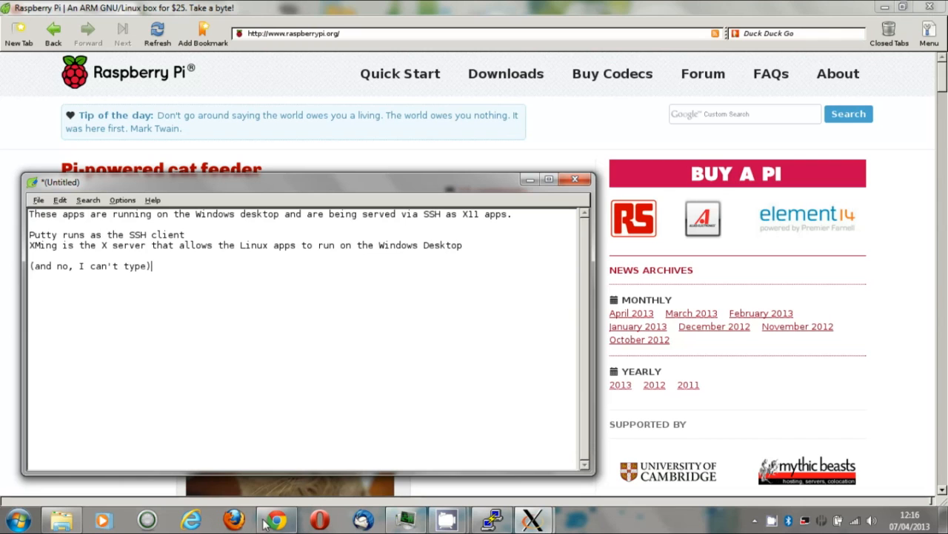
pyautogui.click(275, 519)
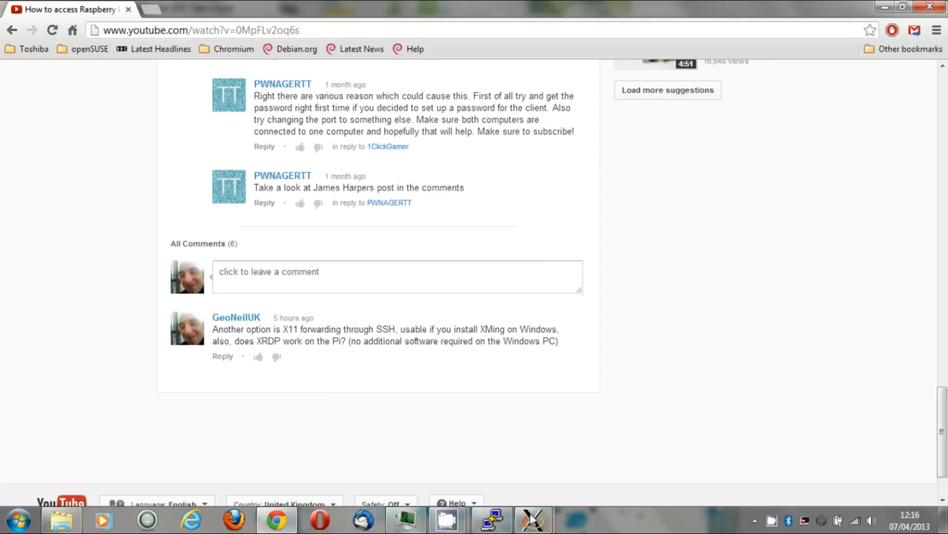
pyautogui.moveTo(252, 340)
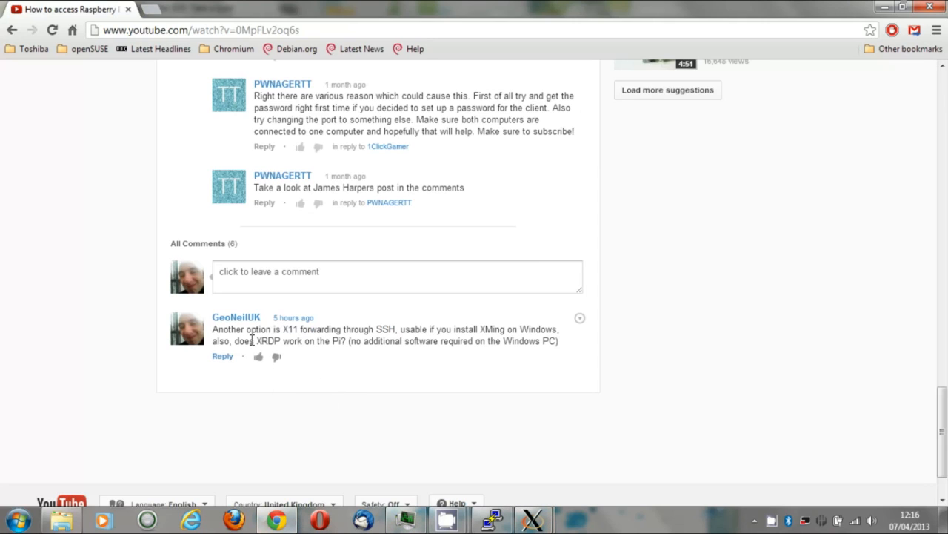
pyautogui.doubleClick(263, 341)
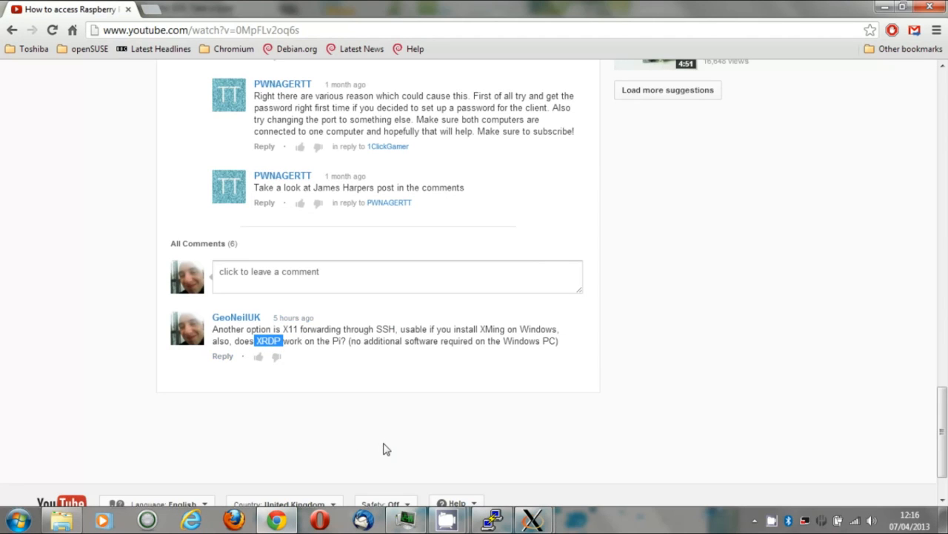
pyautogui.moveTo(388, 448)
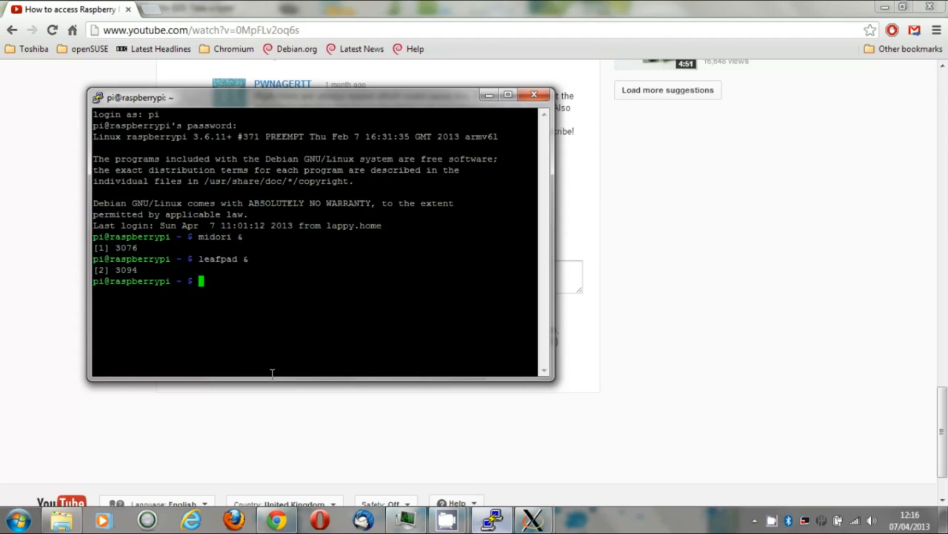
pyautogui.write('sudo apt-get')
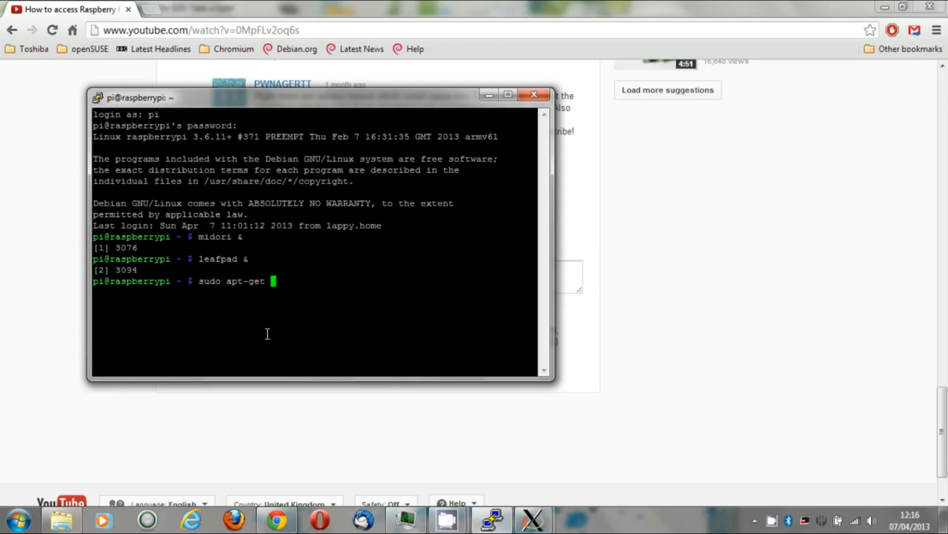
pyautogui.write('install')
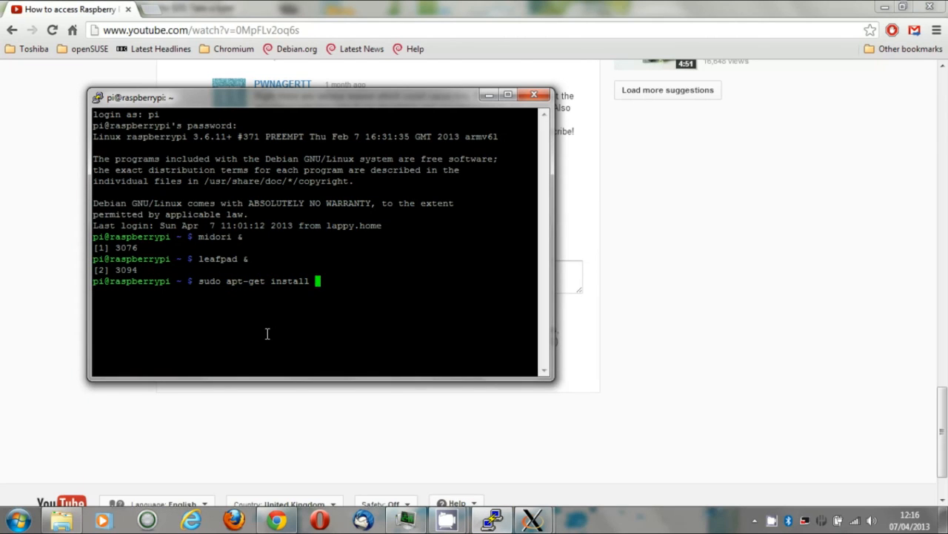
pyautogui.write('xrdp')
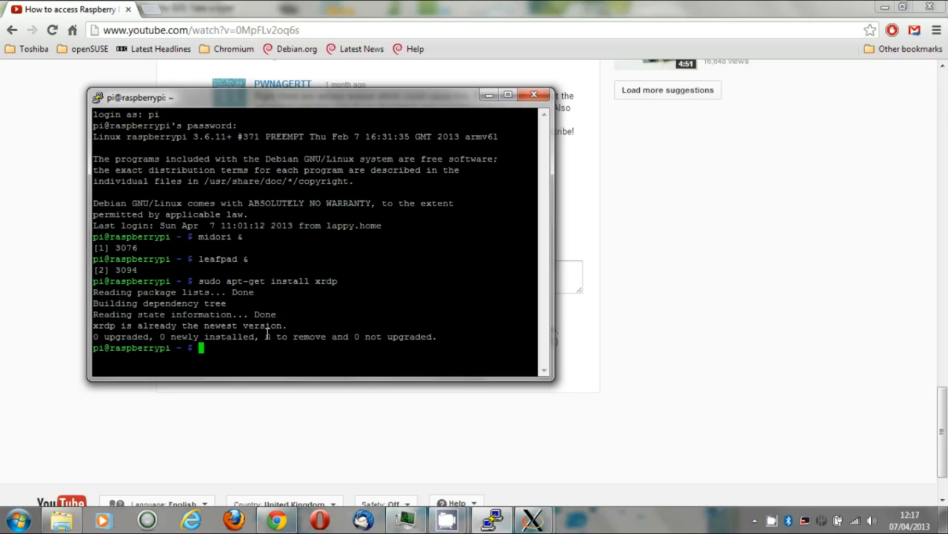
pyautogui.write('as you')
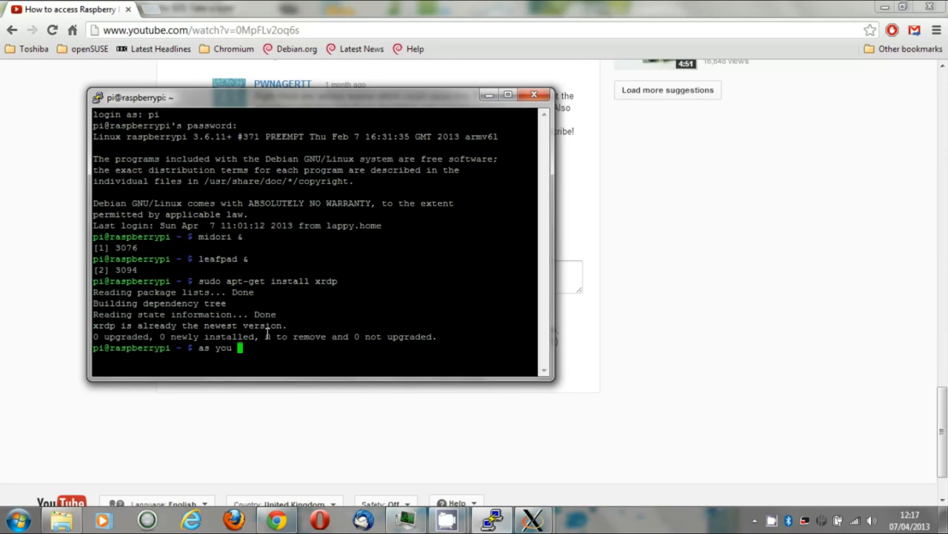
pyautogui.write("can see, I've already done ti")
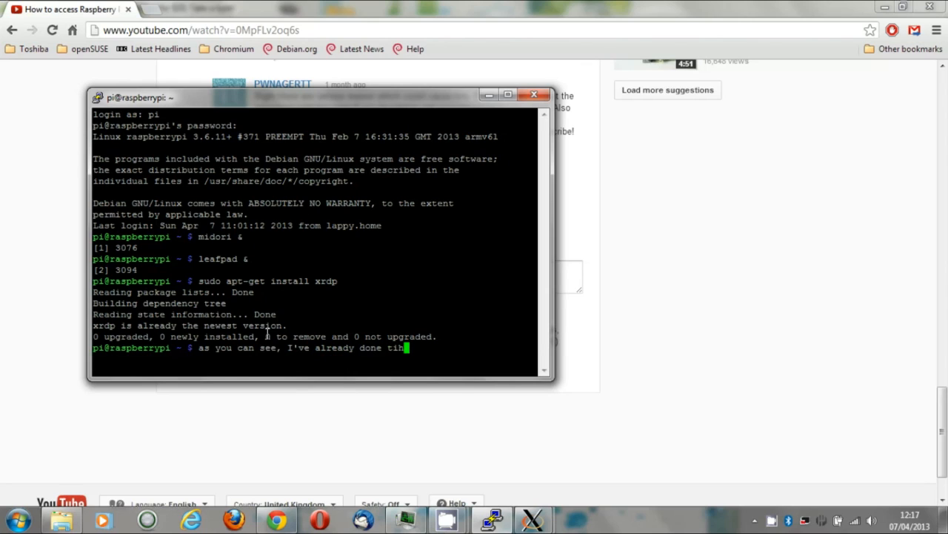
pyautogui.write('his...')
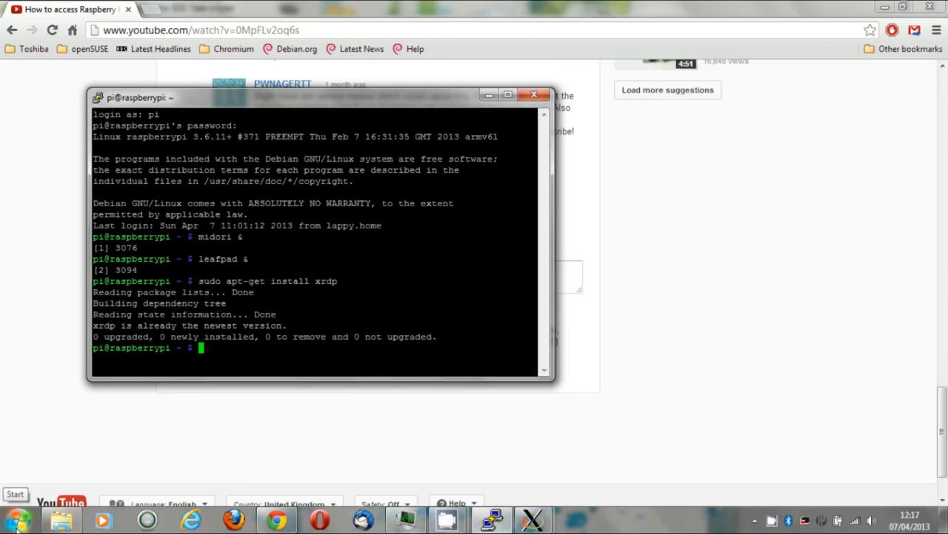
# - Search the Start menu for 'remote' and launch Remote Desktop Connection
pyautogui.click(15, 494)
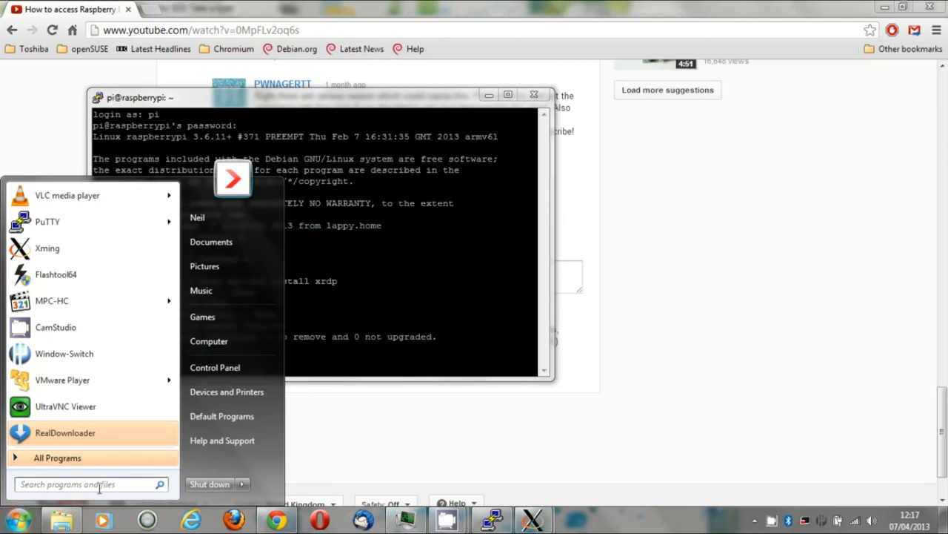
pyautogui.click(89, 483)
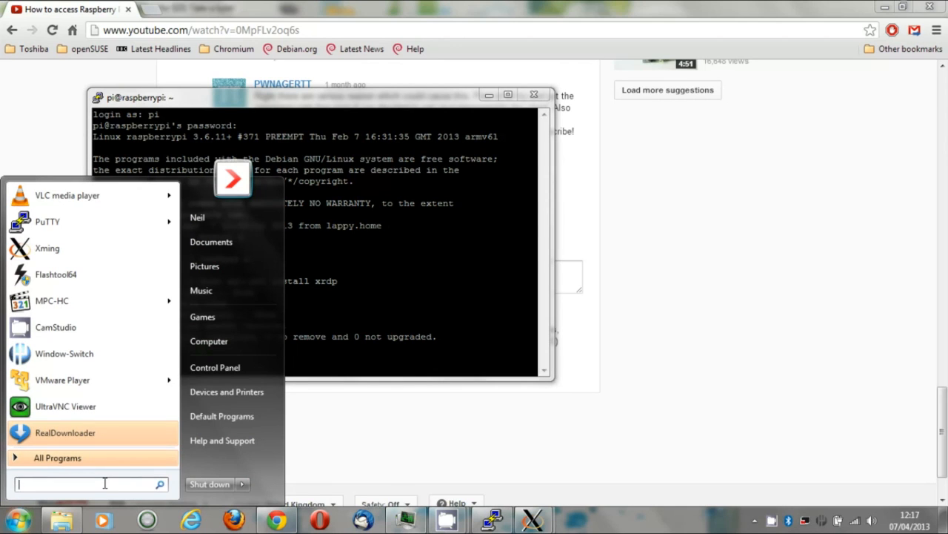
pyautogui.write('remote')
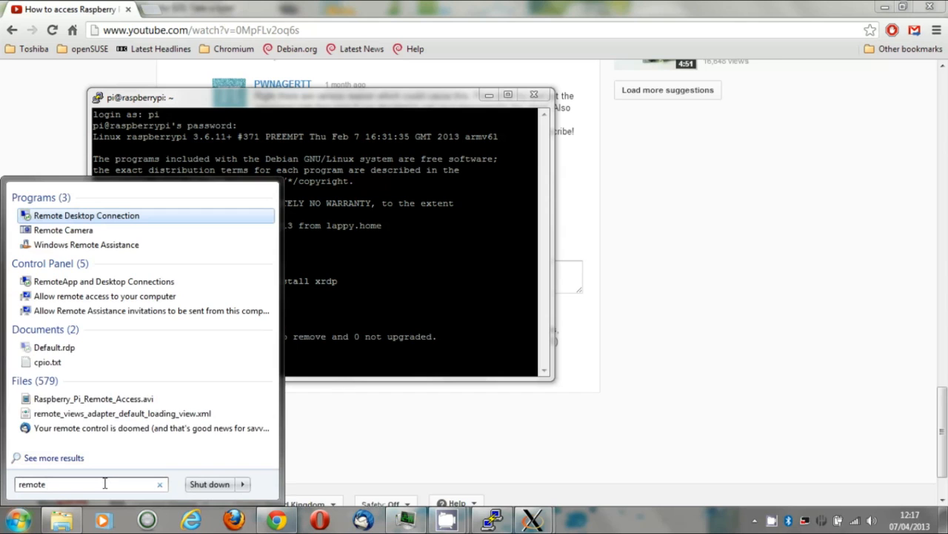
pyautogui.moveTo(103, 281)
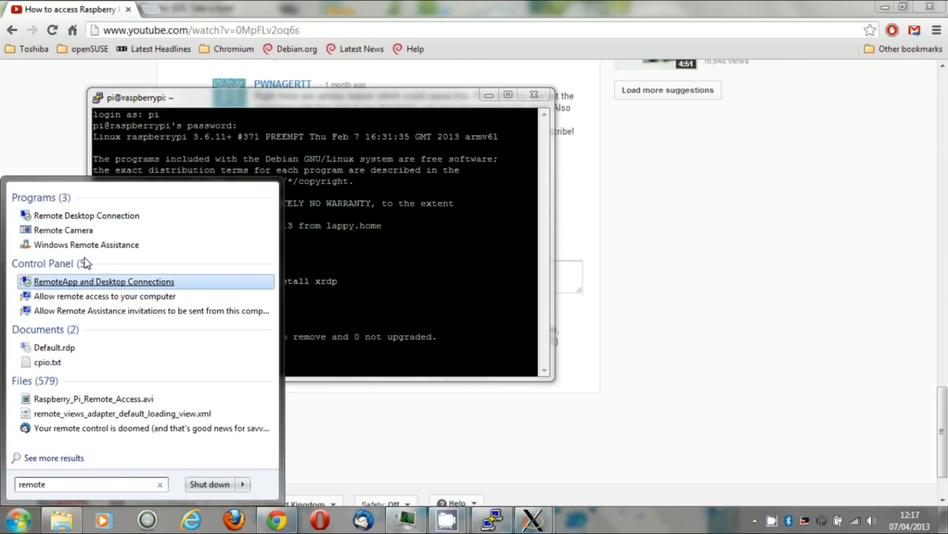
pyautogui.click(86, 215)
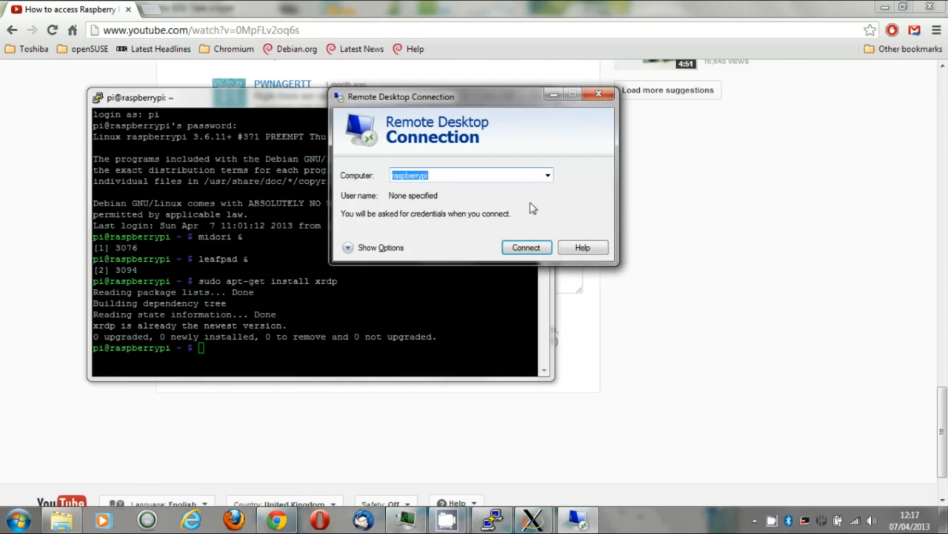
# - Connect to raspberrypi, log in to xrdp as user pi, and dismiss the connection log
pyautogui.click(526, 247)
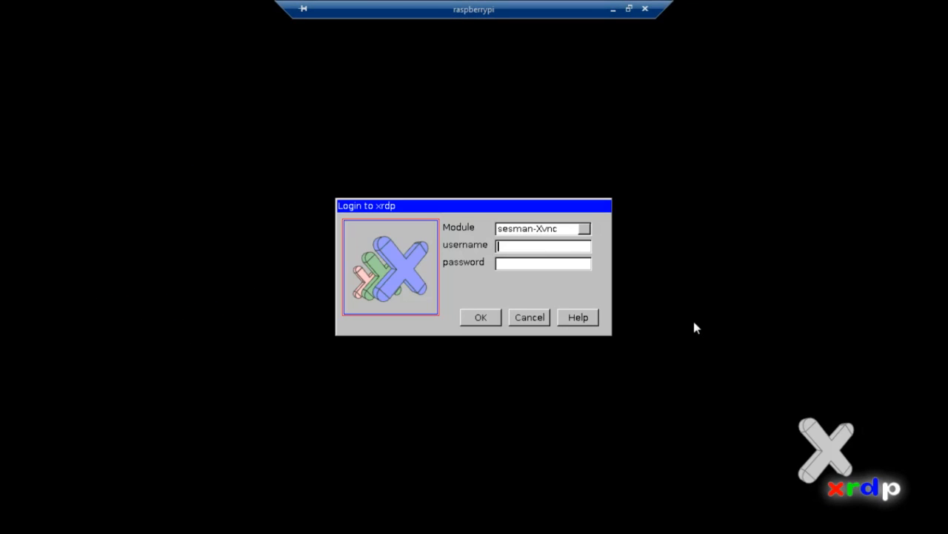
pyautogui.write('pi')
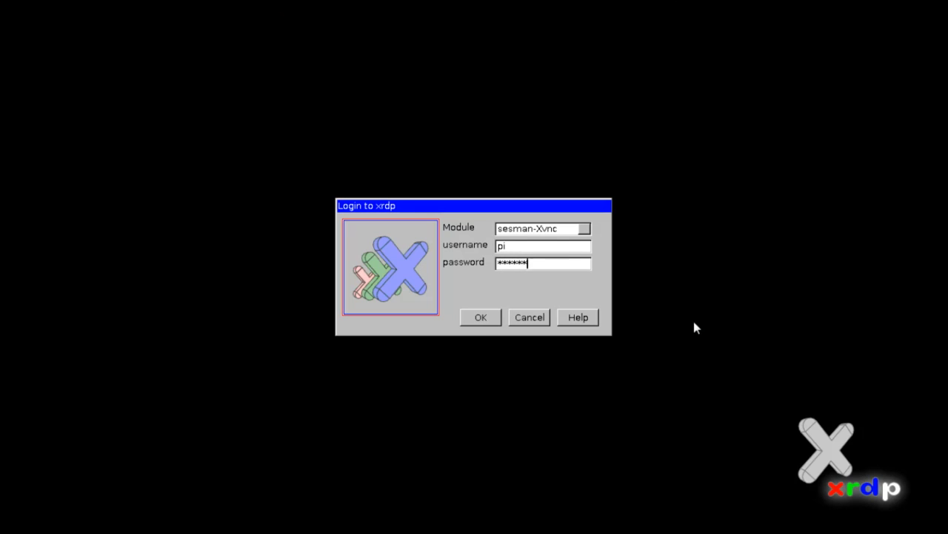
pyautogui.click(480, 317)
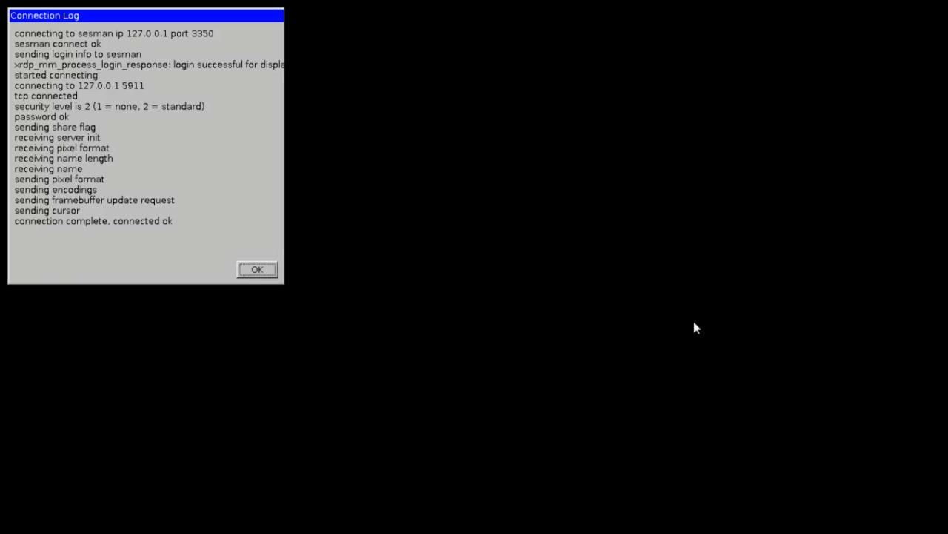
pyautogui.click(256, 270)
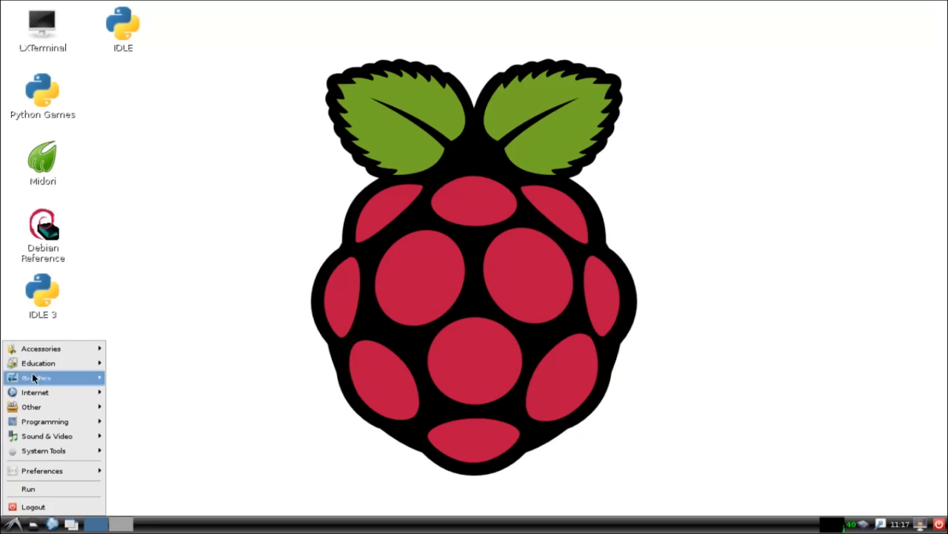
pyautogui.moveTo(37, 392)
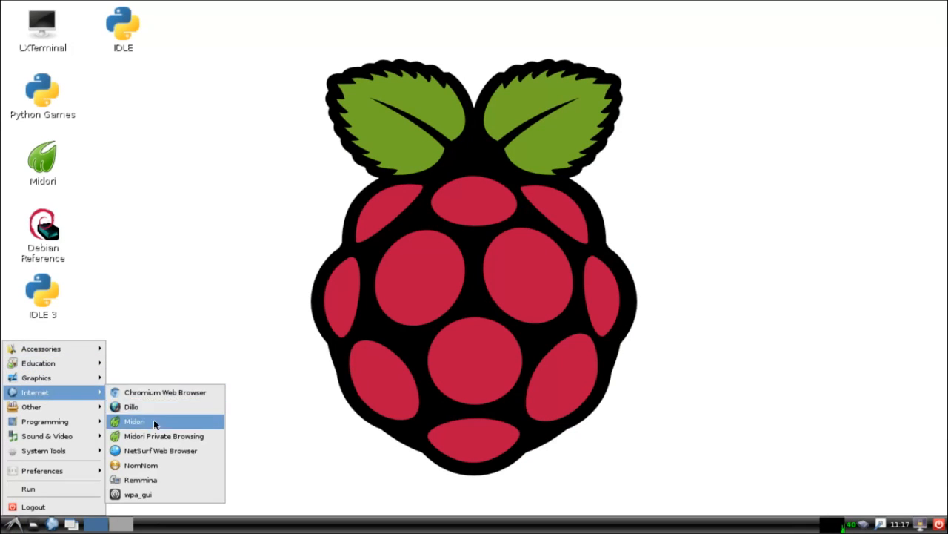
# - Start Midori from the Pi's Internet menu and restore its last open tabs
pyautogui.click(135, 421)
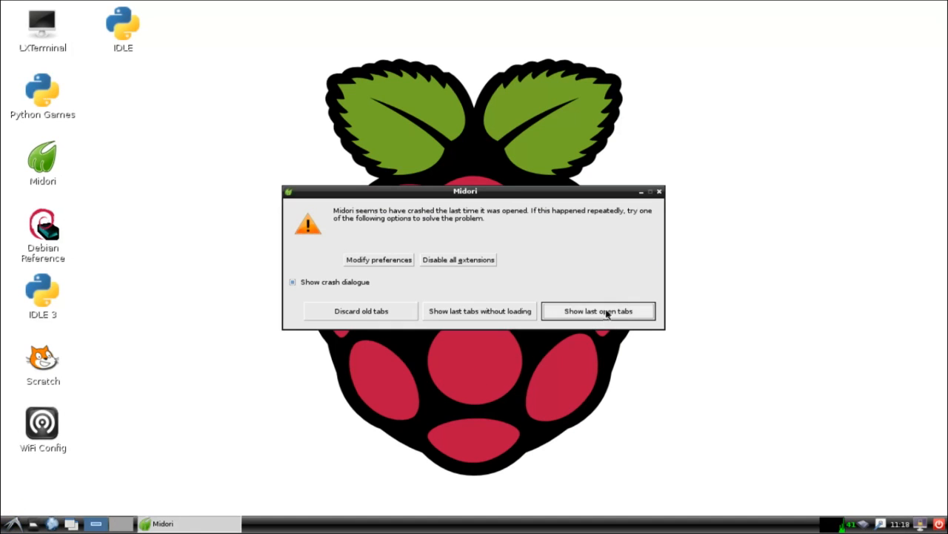
pyautogui.click(598, 311)
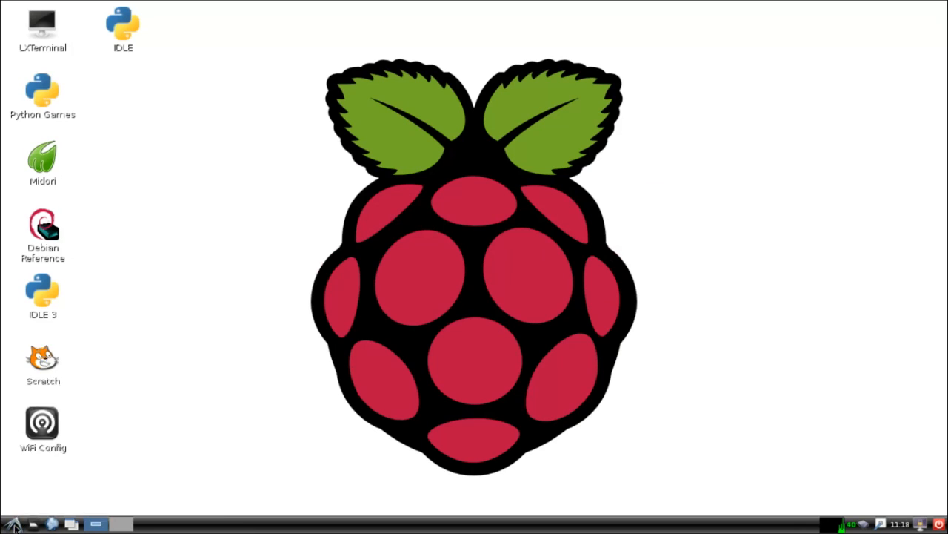
pyautogui.click(12, 525)
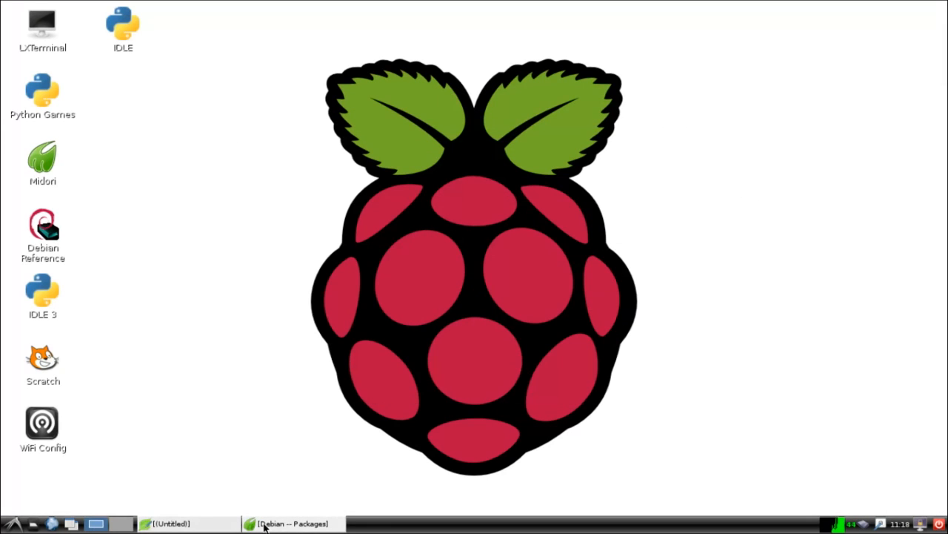
pyautogui.click(289, 523)
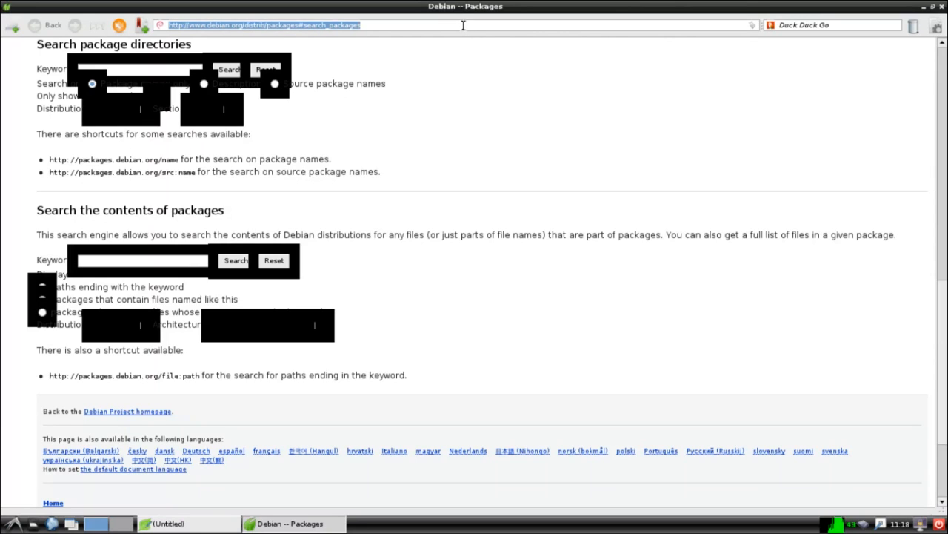
pyautogui.write('www.raspberrypi')
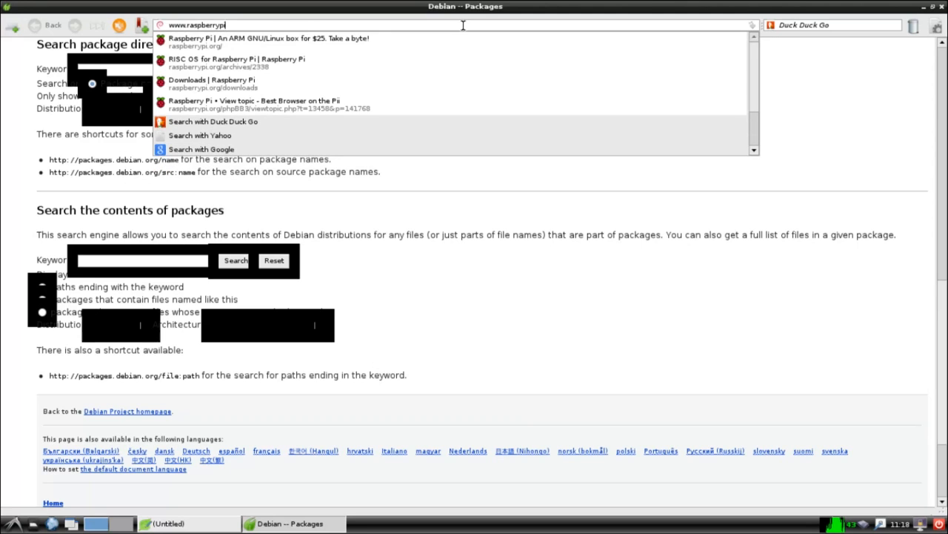
pyautogui.write('.org')
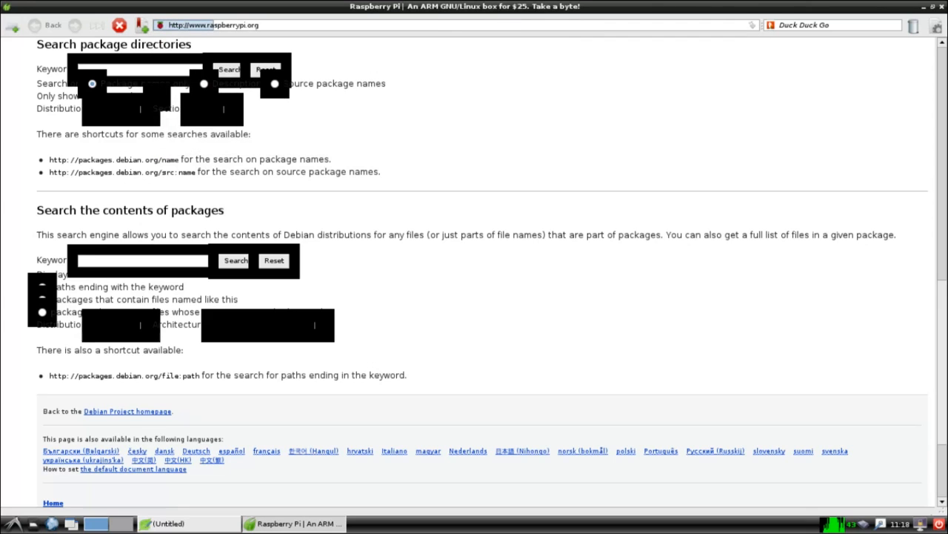
pyautogui.click(45, 23)
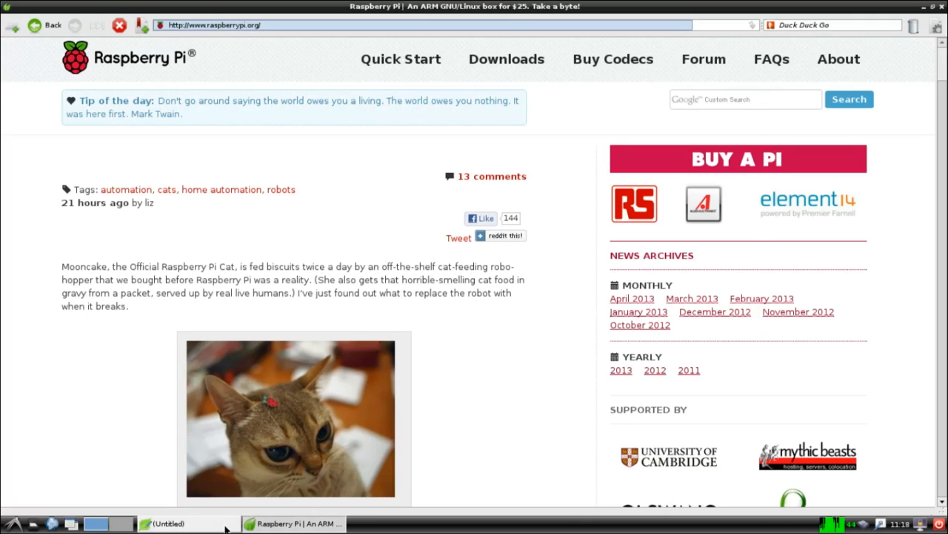
pyautogui.click(169, 523)
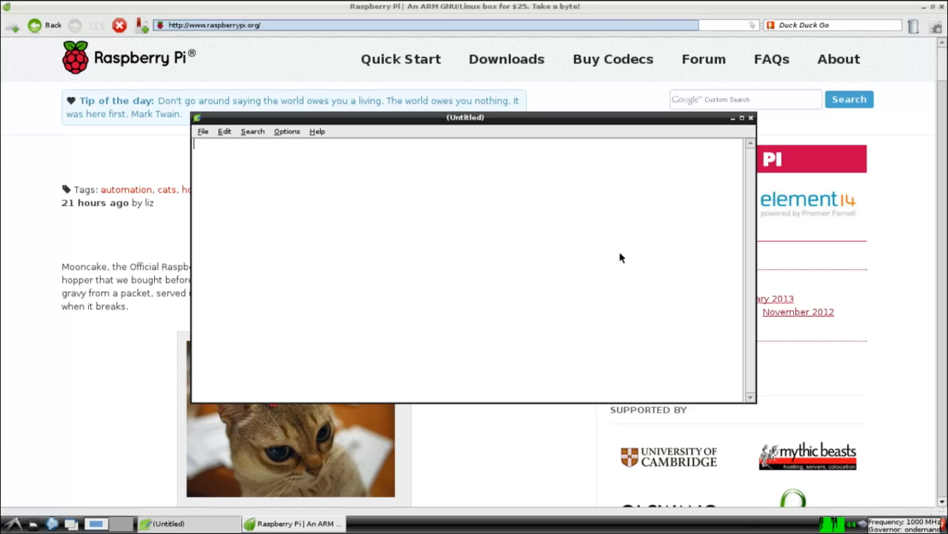
# - Type that this desktop runs on the Pi but displays on the Windows PC, hence the blue bar at the top
pyautogui.write('T')
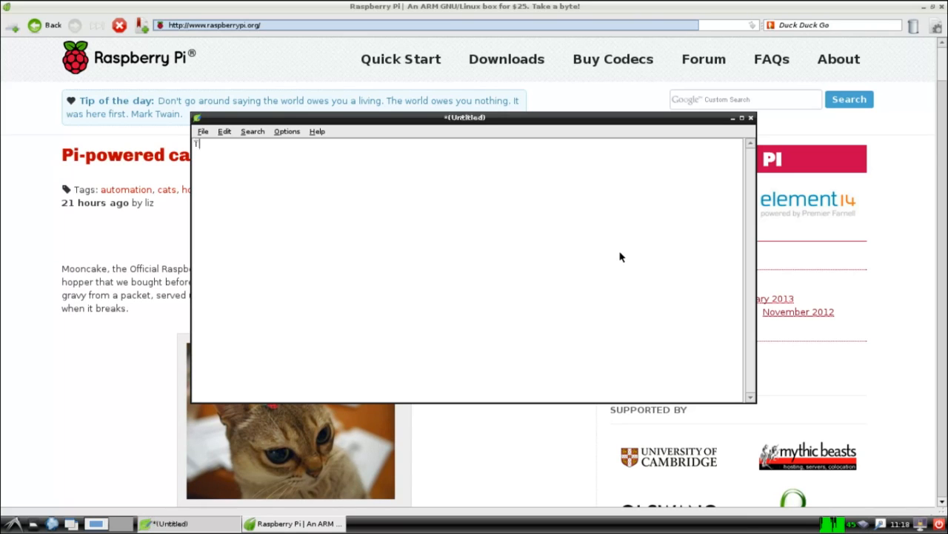
pyautogui.write('his desktop is')
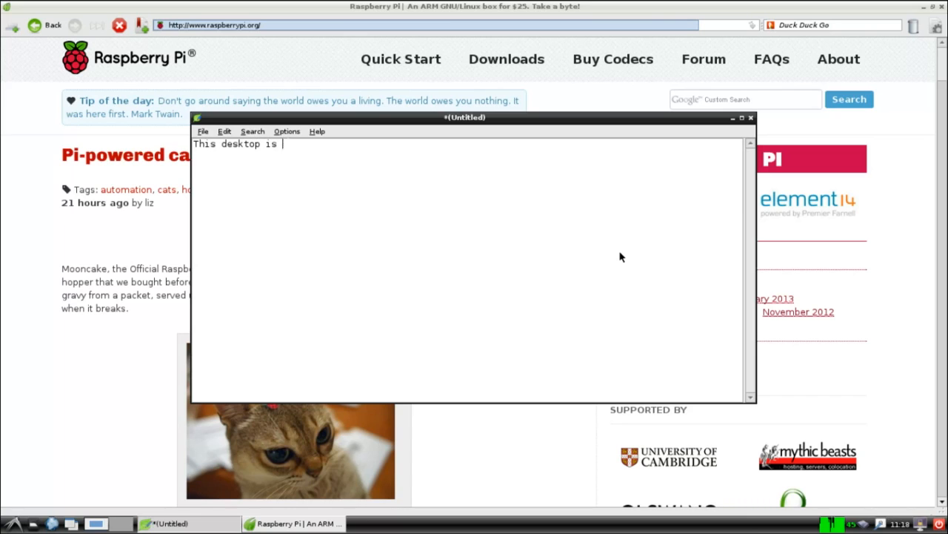
pyautogui.write('running on the Pi but is displa')
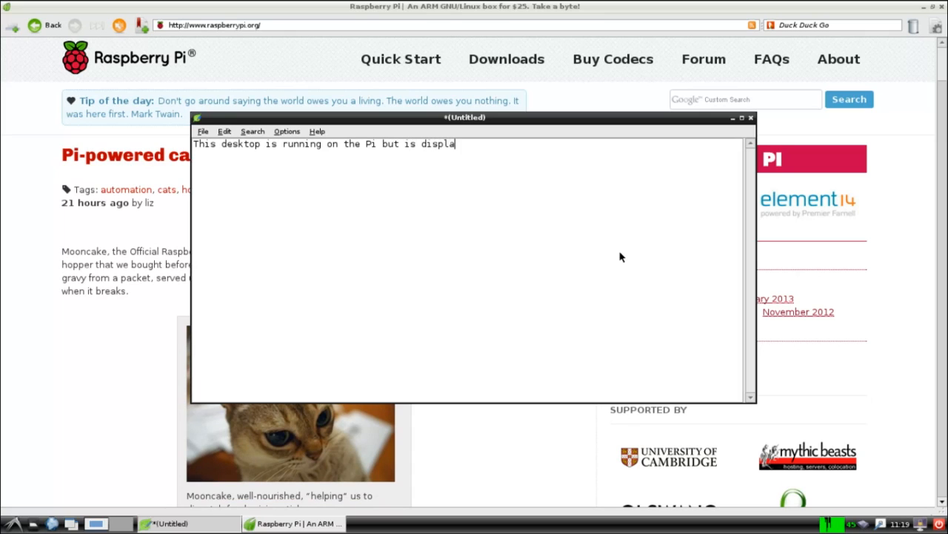
pyautogui.write('yed on the Windows PC')
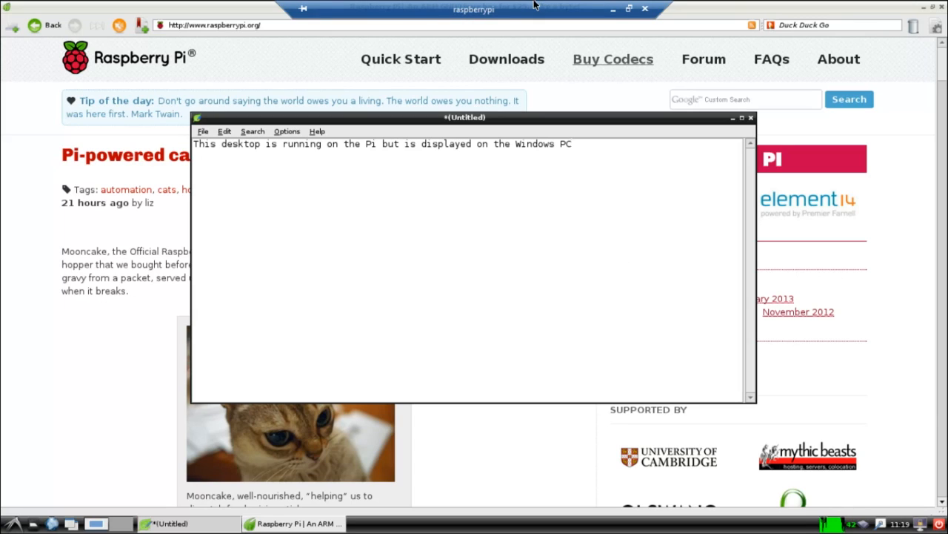
pyautogui.write(',')
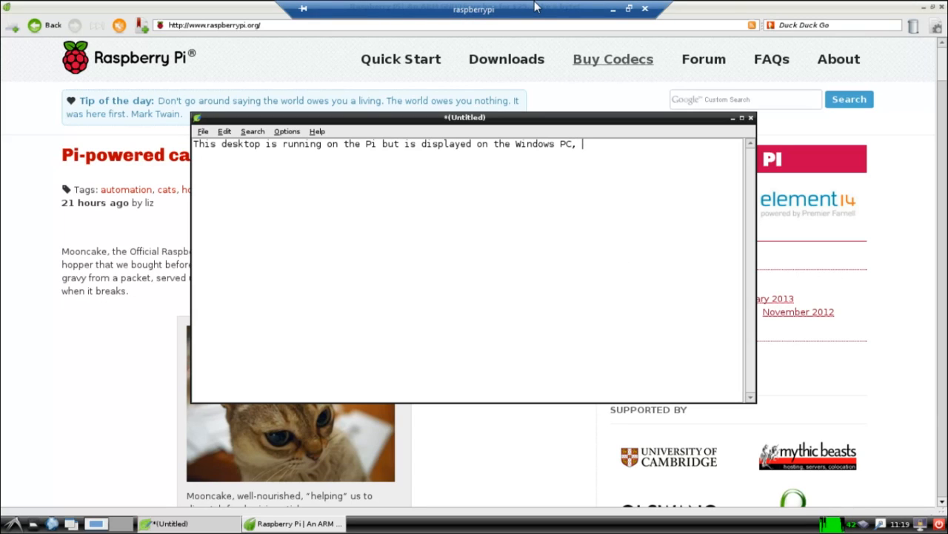
pyautogui.write('hence the')
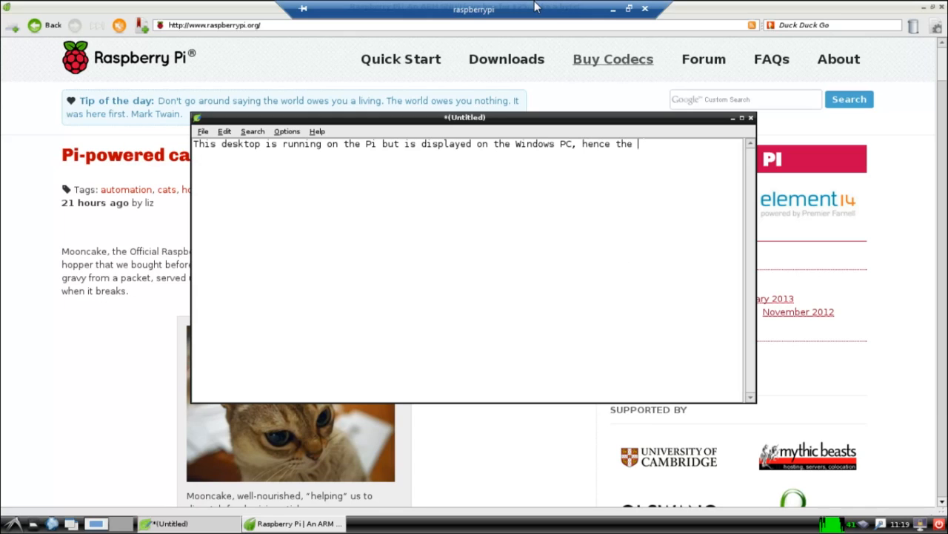
pyautogui.write('blue bar at the')
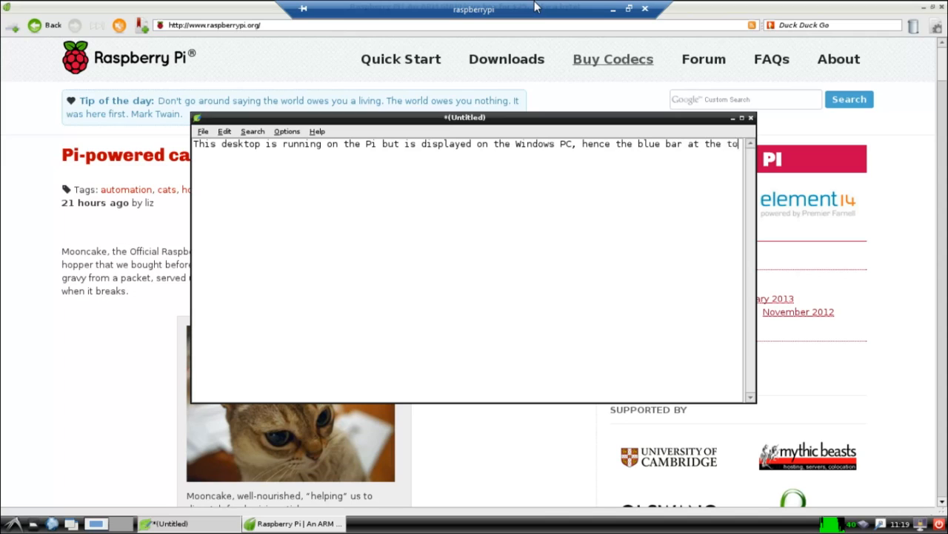
pyautogui.write('top')
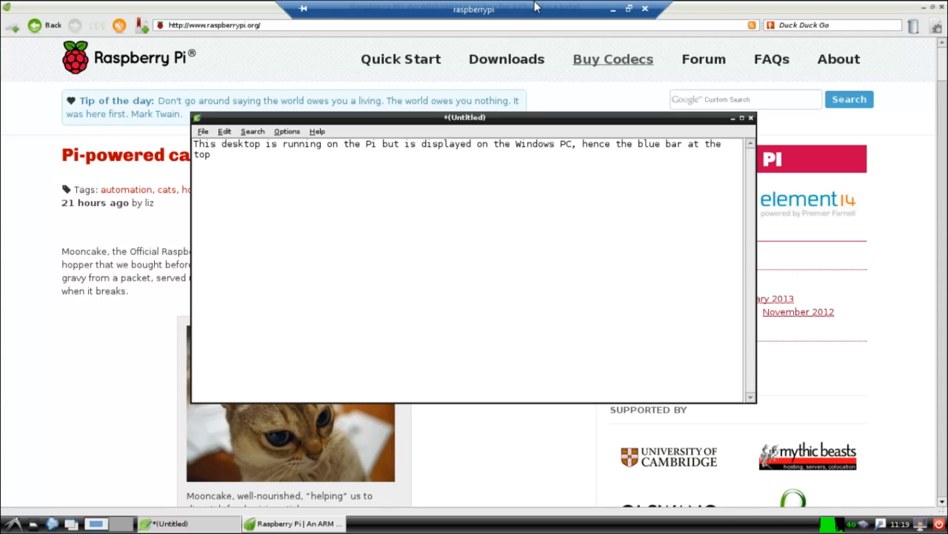
pyautogui.write(', I')
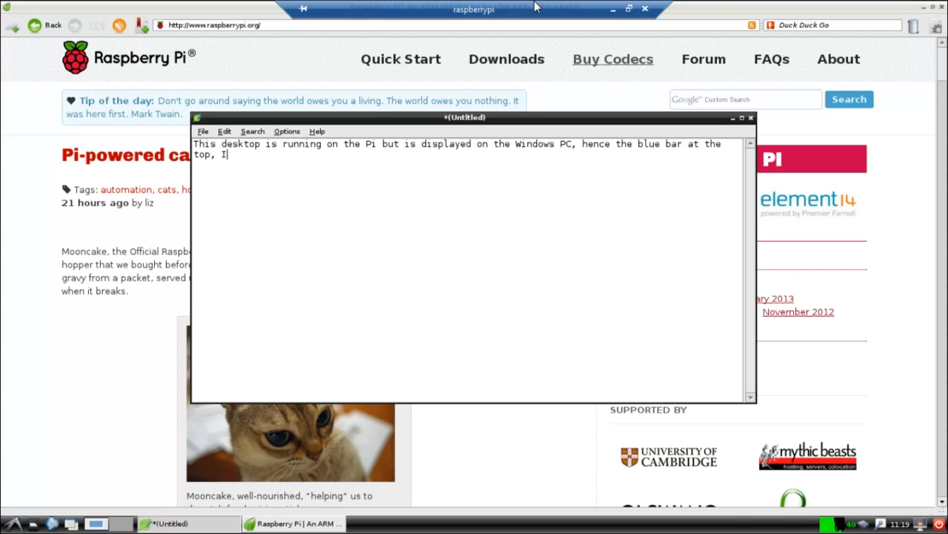
pyautogui.press('Backspace')
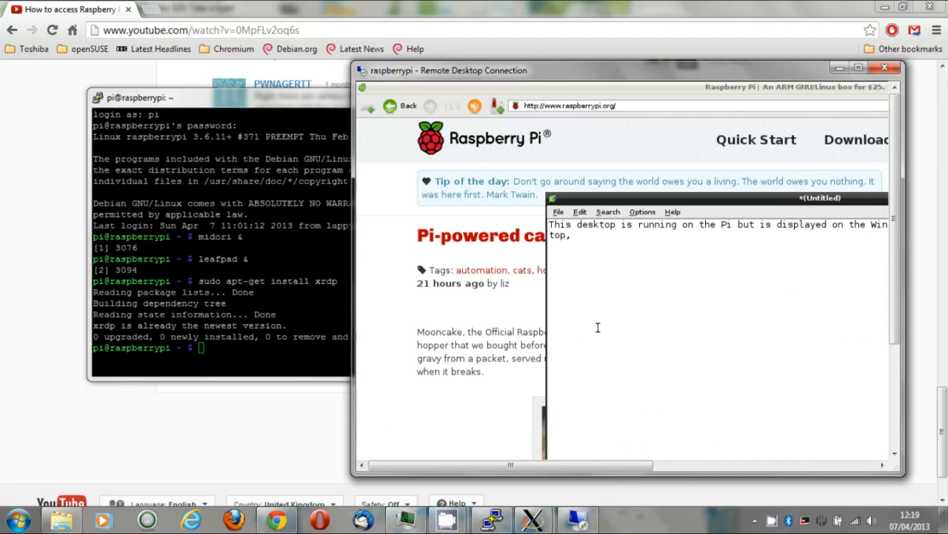
# - Add 'See?' under the note's first sentence, with forwarded Midori shown beside the remote desktop
pyautogui.write('See')
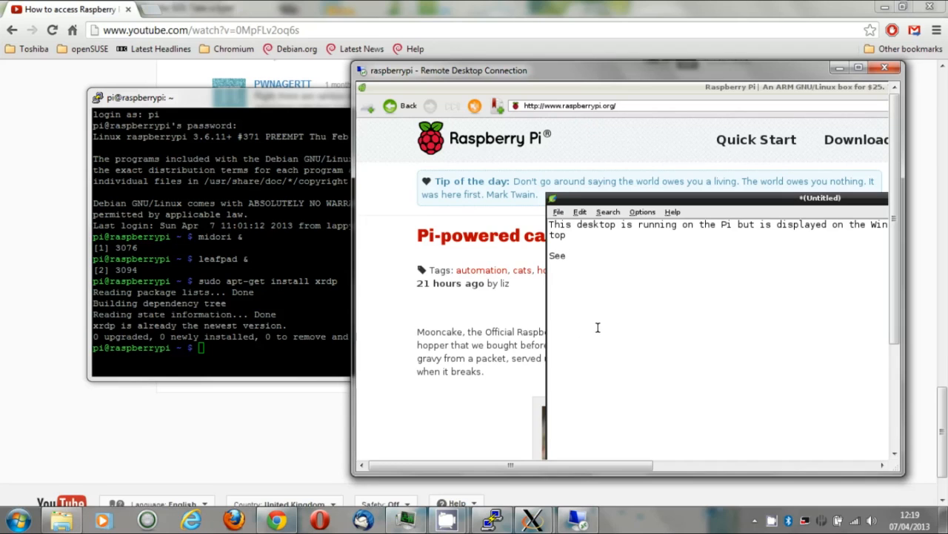
pyautogui.write('?')
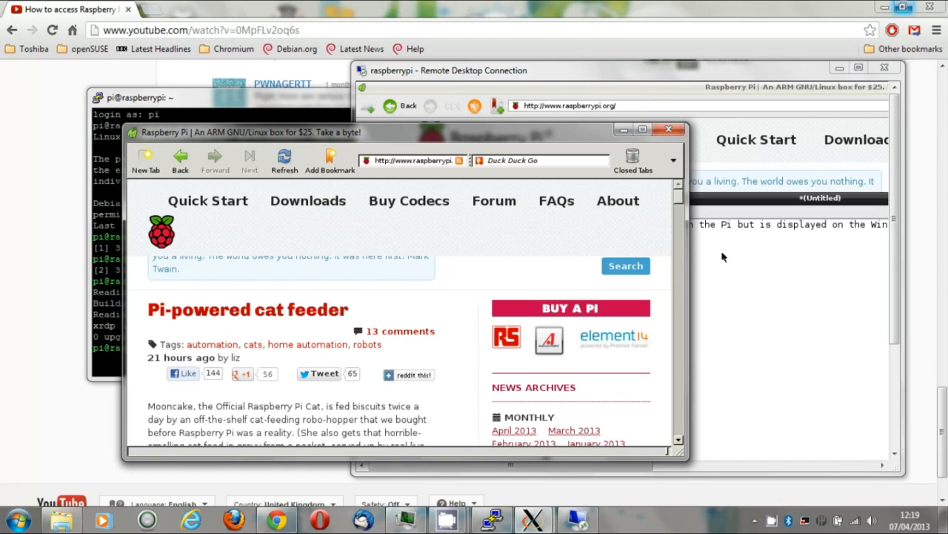
pyautogui.moveTo(458, 317)
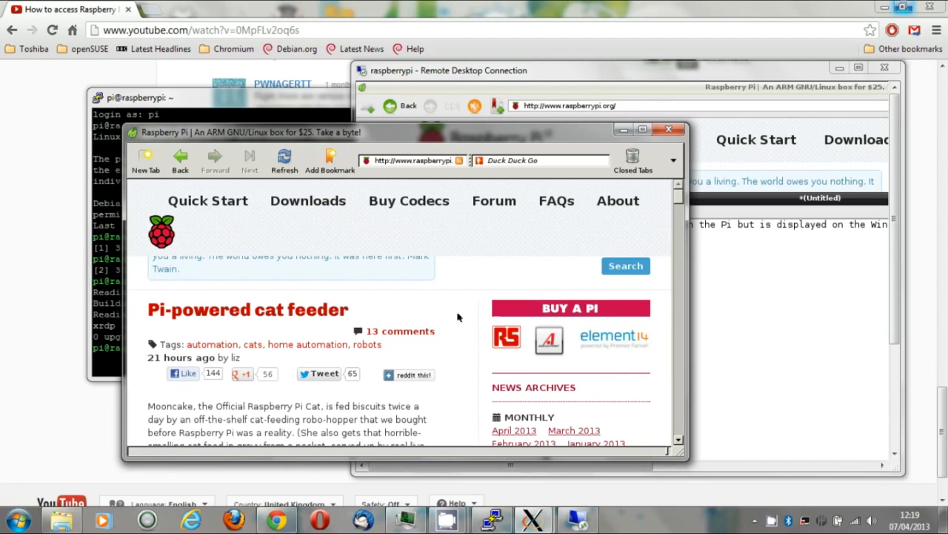
pyautogui.scroll(-3)
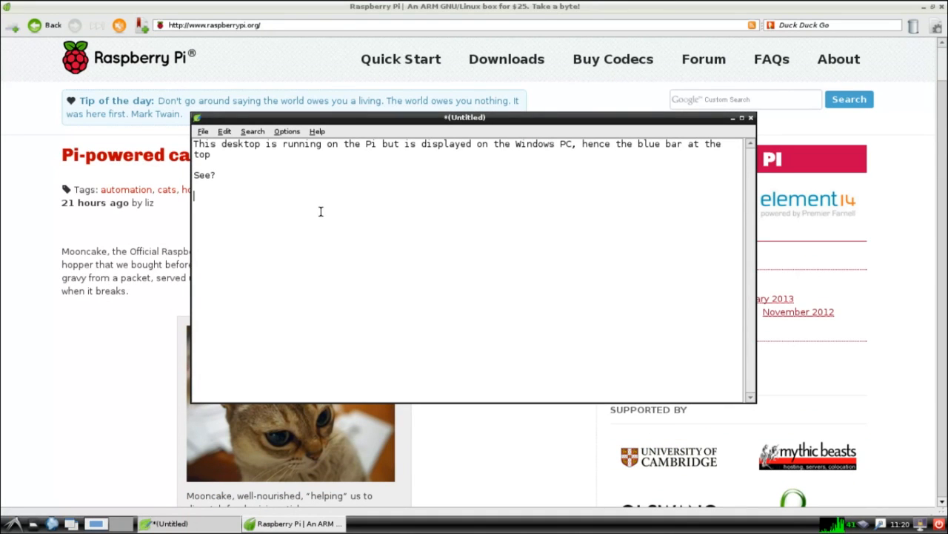
# - Write that XRDP is cool because it uses the RDP protocol, native to Windows
pyautogui.write('XRDP is cool bec')
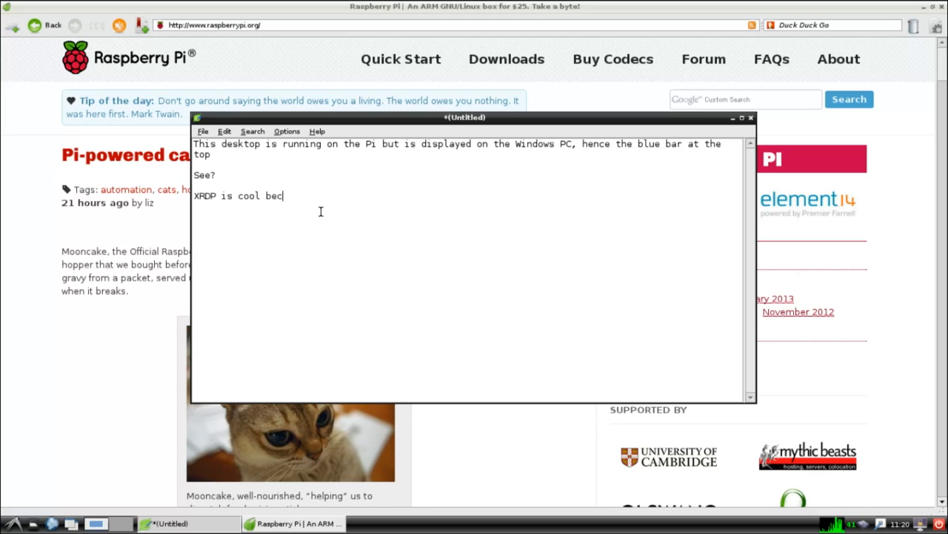
pyautogui.write('ause')
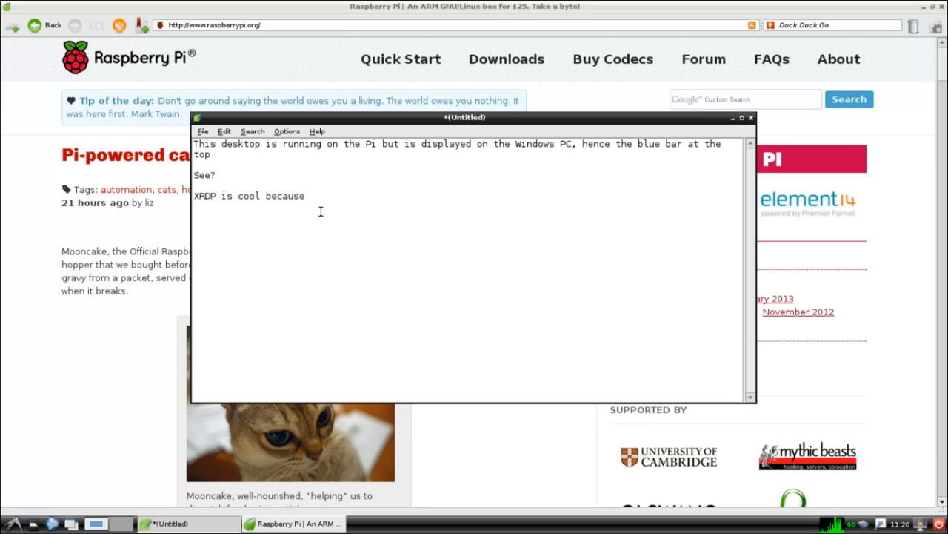
pyautogui.write('i')
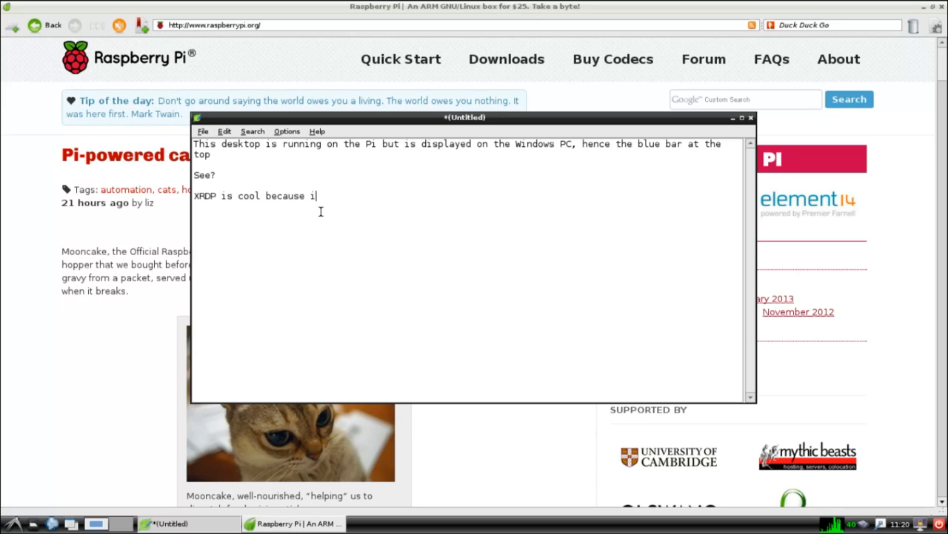
pyautogui.write('t uses the RD')
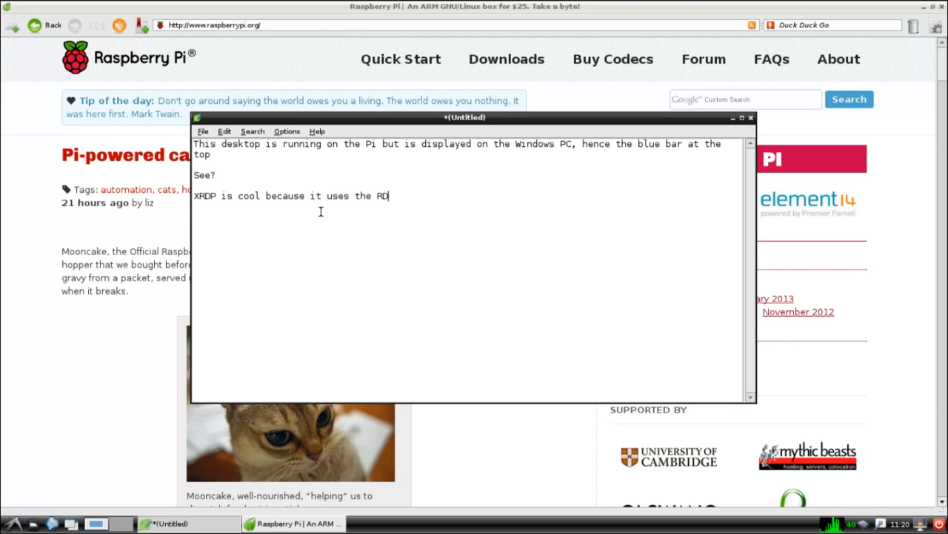
pyautogui.write('P protocol whic')
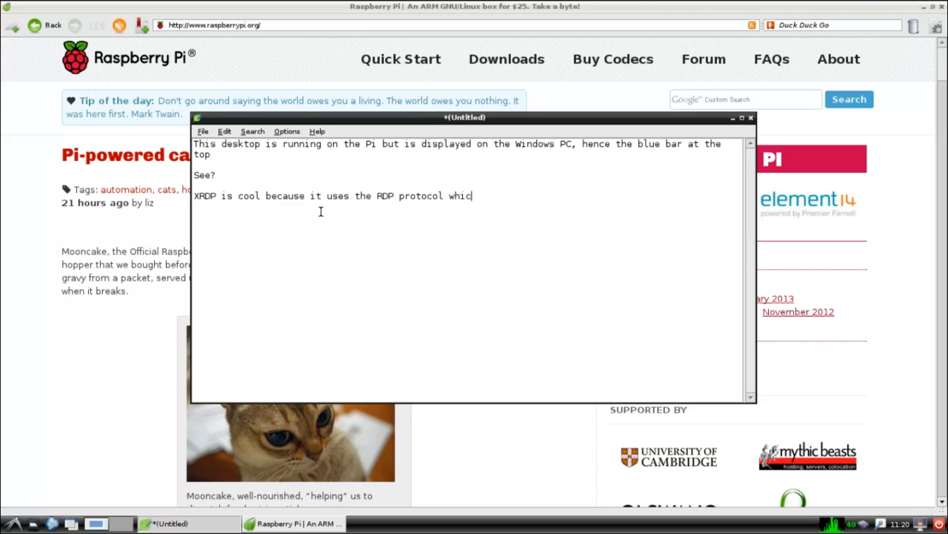
pyautogui.write('h is native to')
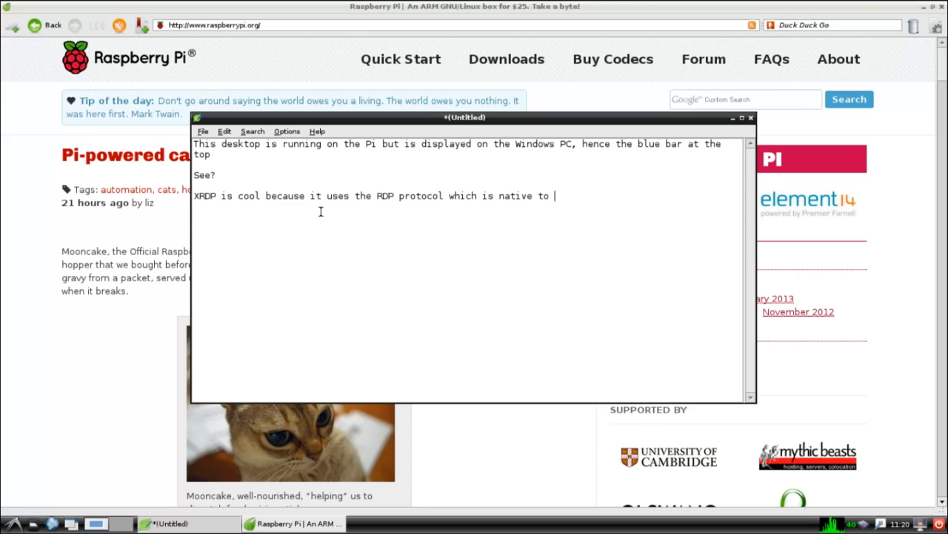
pyautogui.write('Windows,')
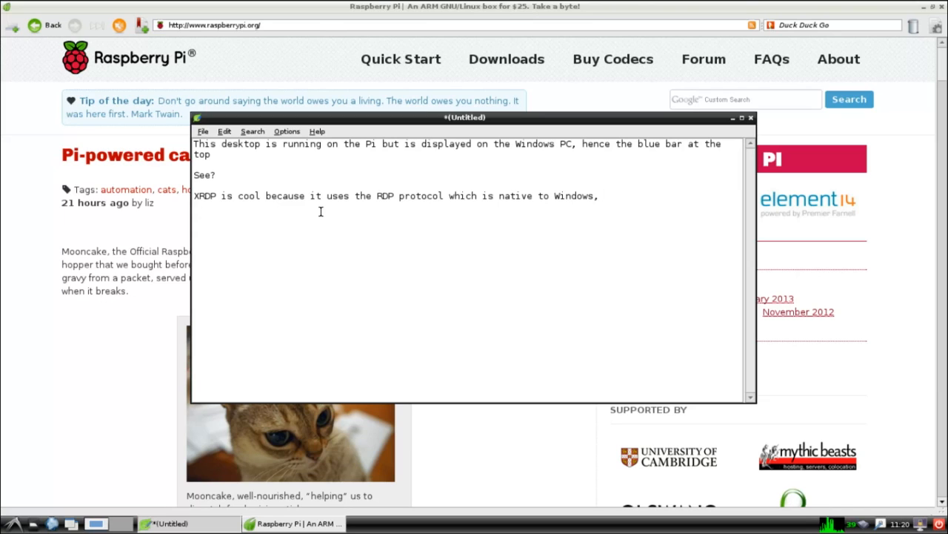
pyautogui.write('this means that')
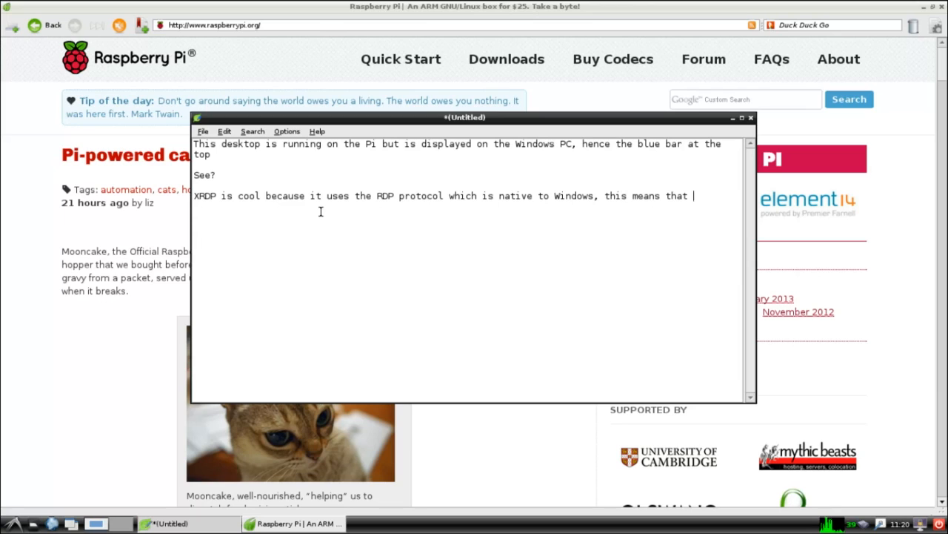
# - Finish the paragraph: no extra software required on the Windows PC, connection software preinstalled in Windows 7; then reveal the desktop
pyautogui.write('no extra so')
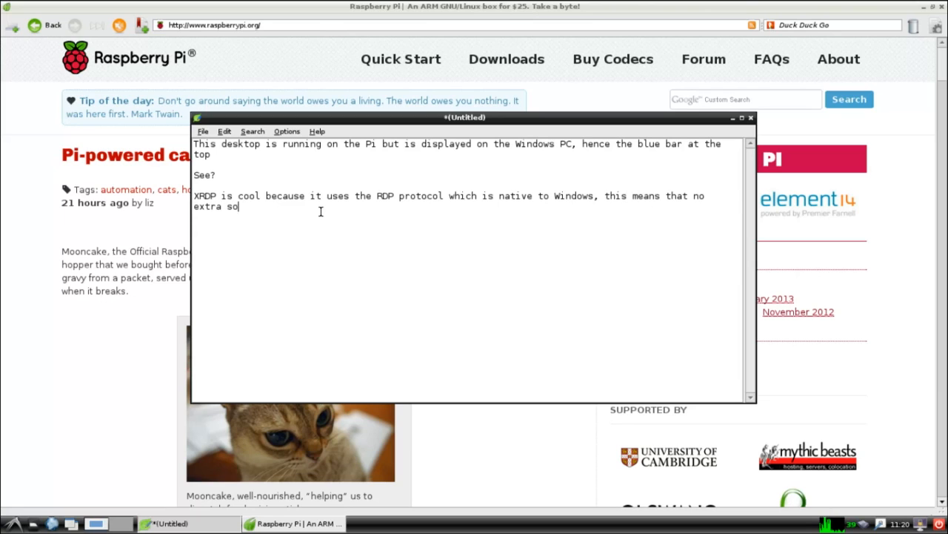
pyautogui.write('ftware')
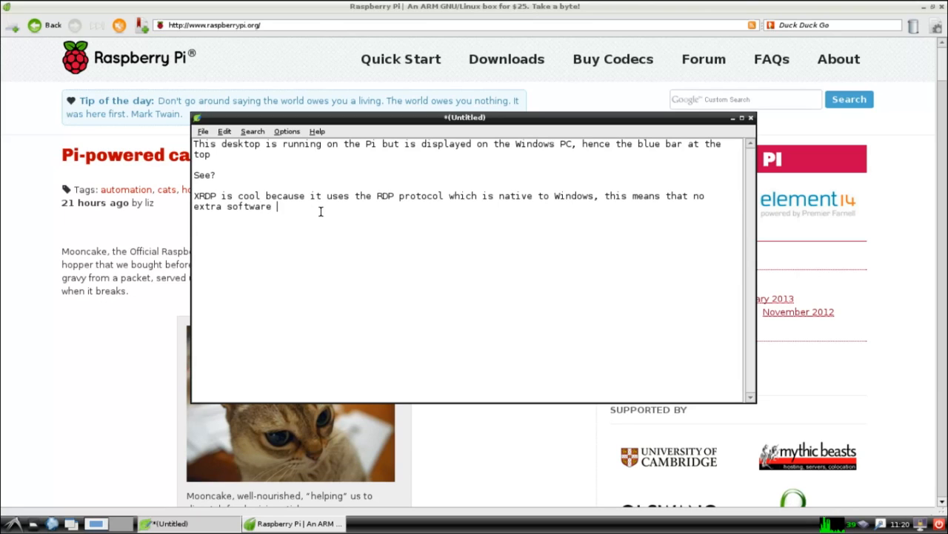
pyautogui.write('is required on the')
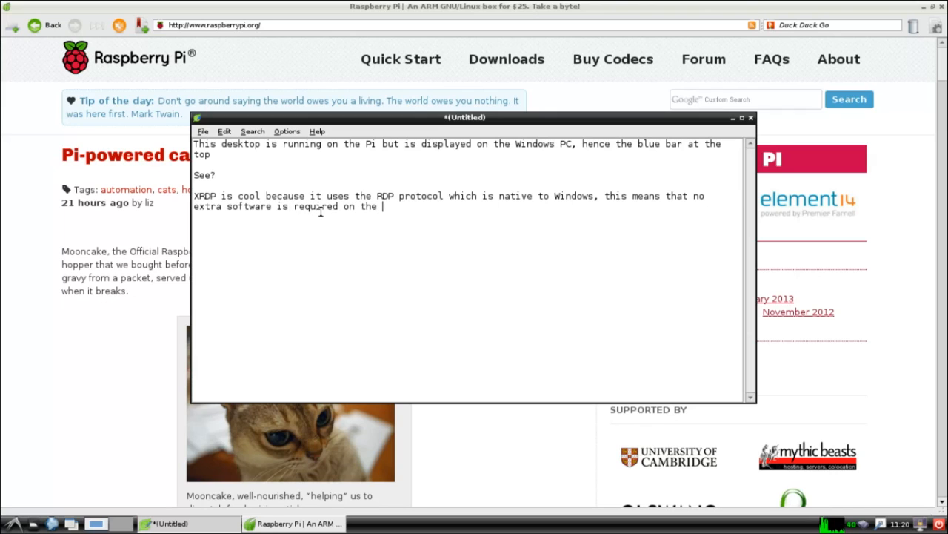
pyautogui.write('Windows')
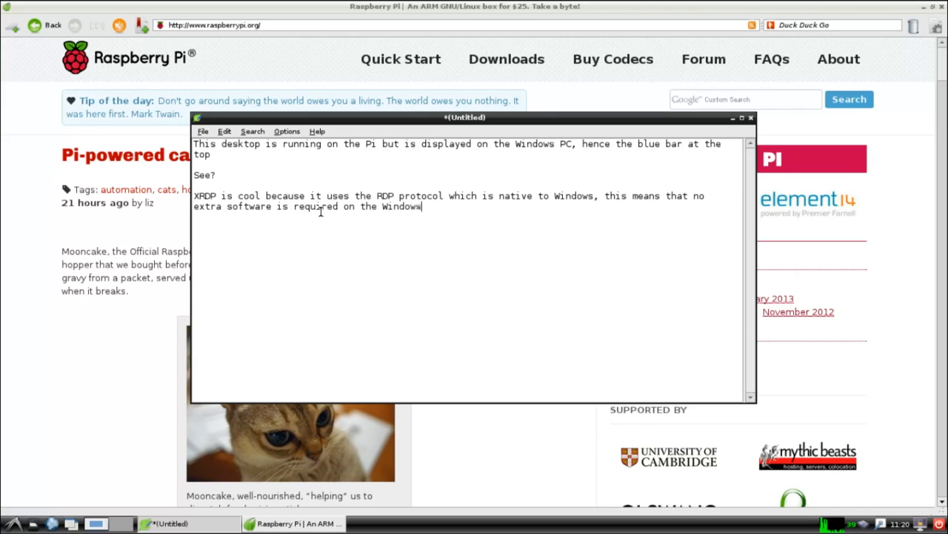
pyautogui.write('PC')
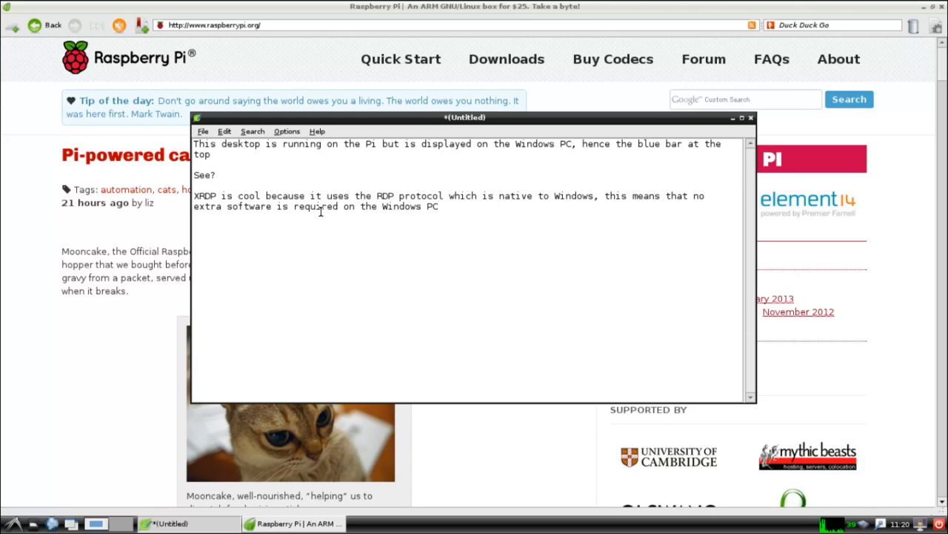
pyautogui.write(', the Remote Desktop C')
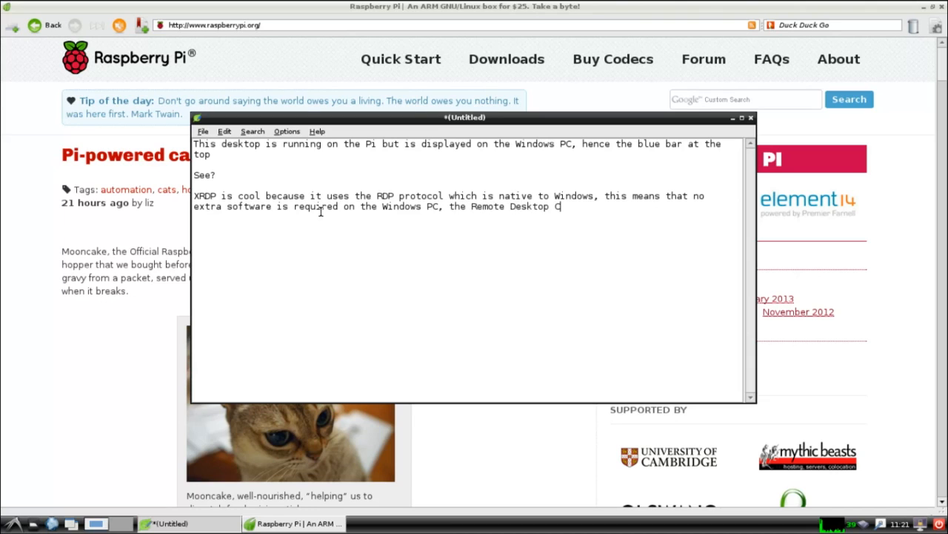
pyautogui.write('onnection')
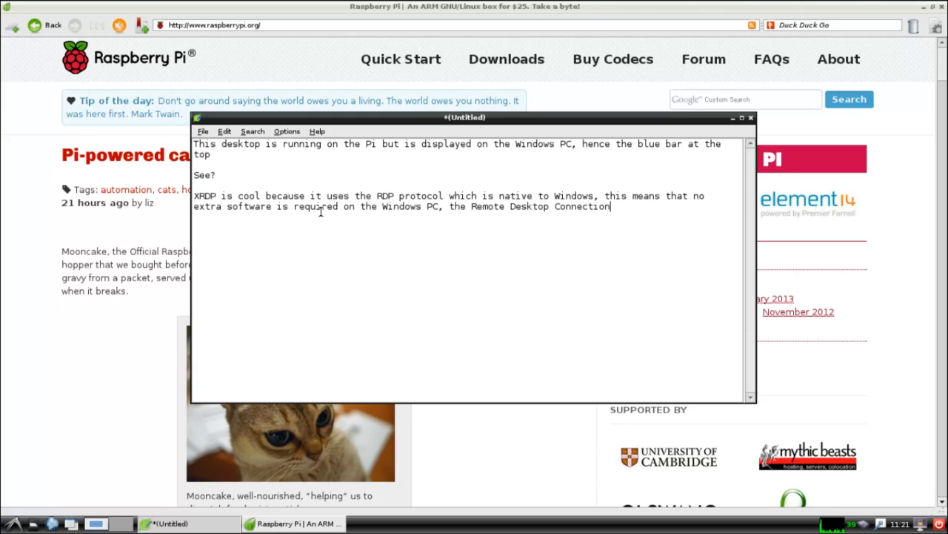
pyautogui.write('software is preinstalled in')
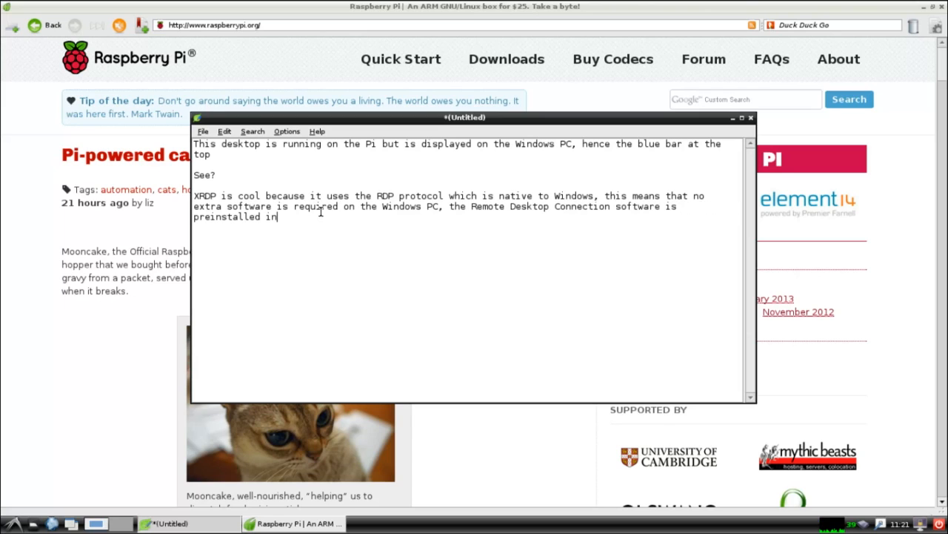
pyautogui.write('Windows 7')
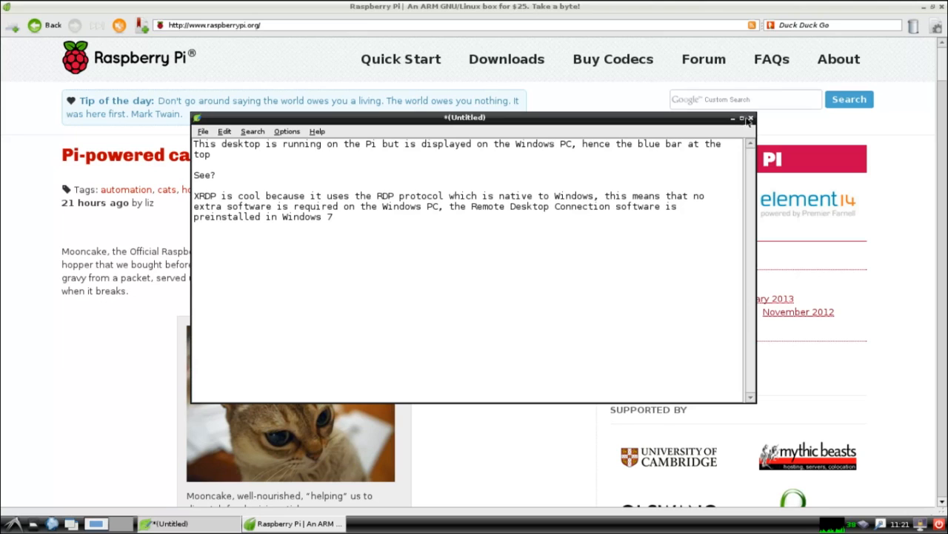
pyautogui.click(750, 118)
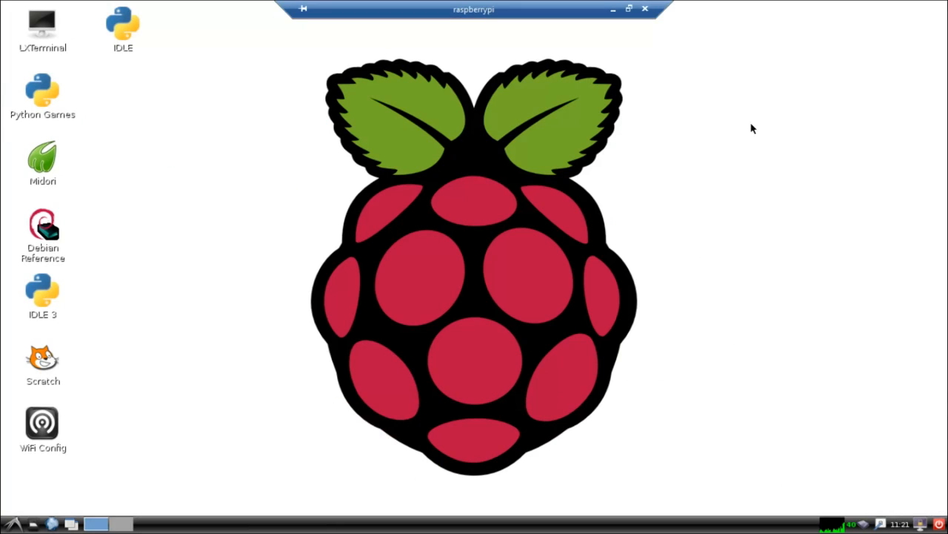
# - Show the LXDE main application menu with its Logout entry over the bare Pi desktop
pyautogui.click(10, 525)
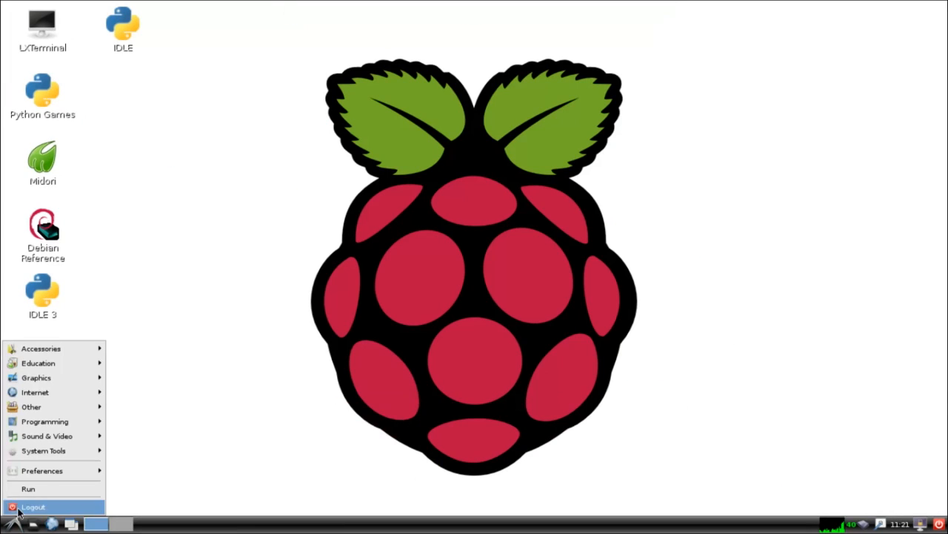